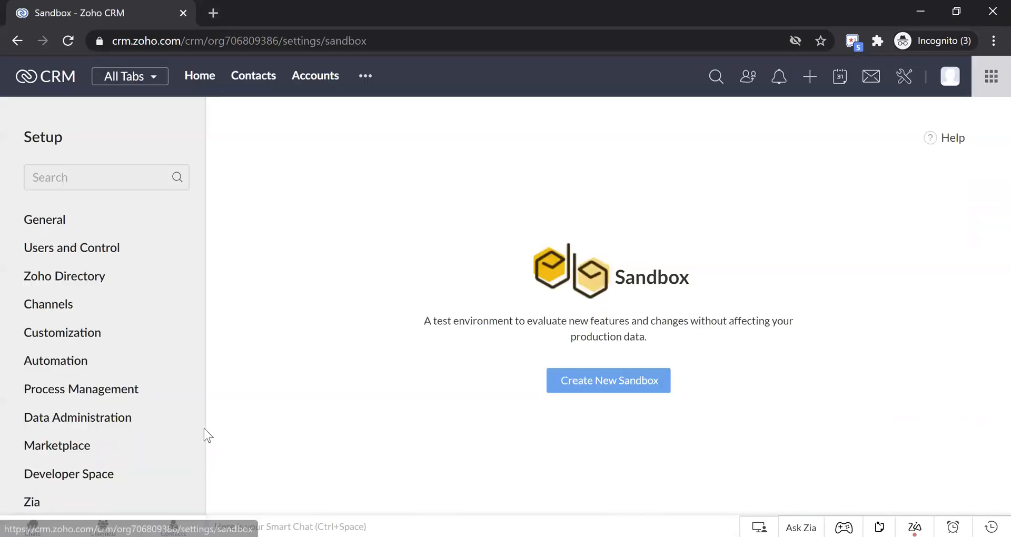
# Step: Create a sandbox named Testing with the one listed user given access
pyautogui.click(609, 380)
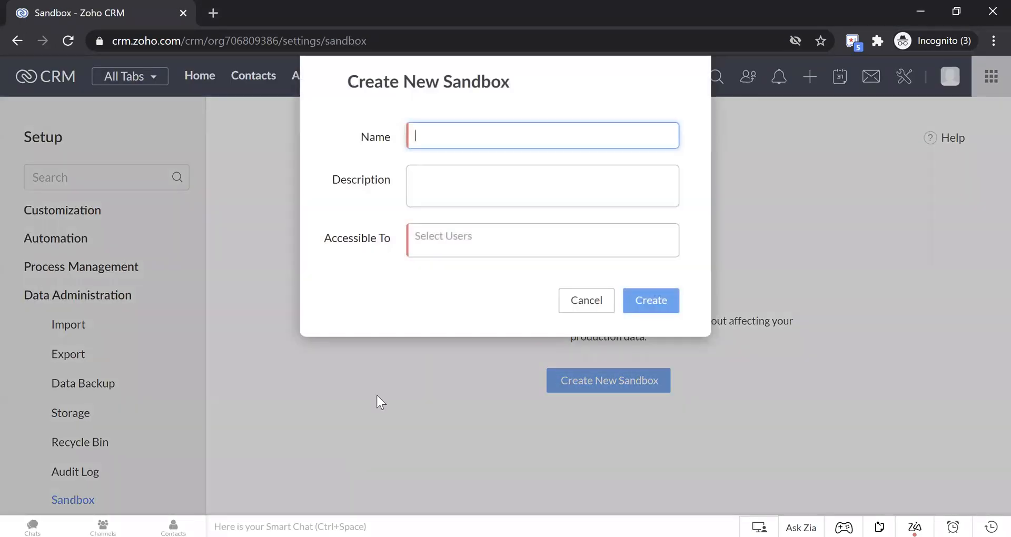
pyautogui.write('tEST eNVIRONMEN')
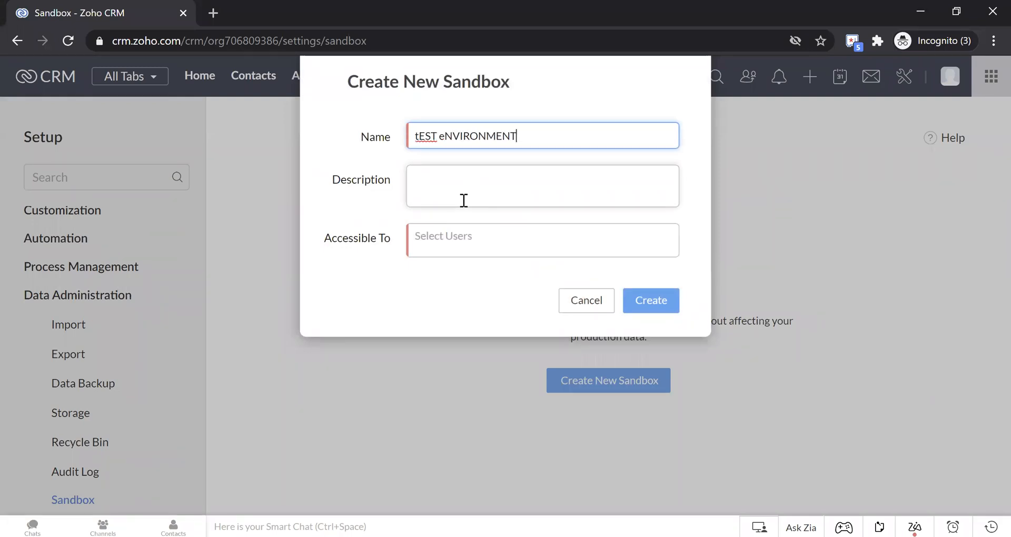
pyautogui.write('Testing')
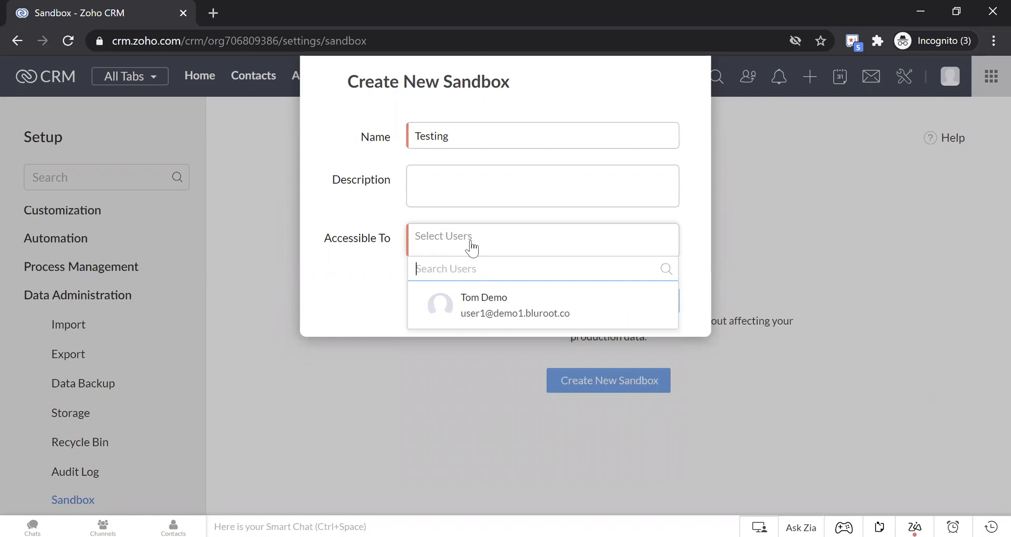
pyautogui.click(484, 306)
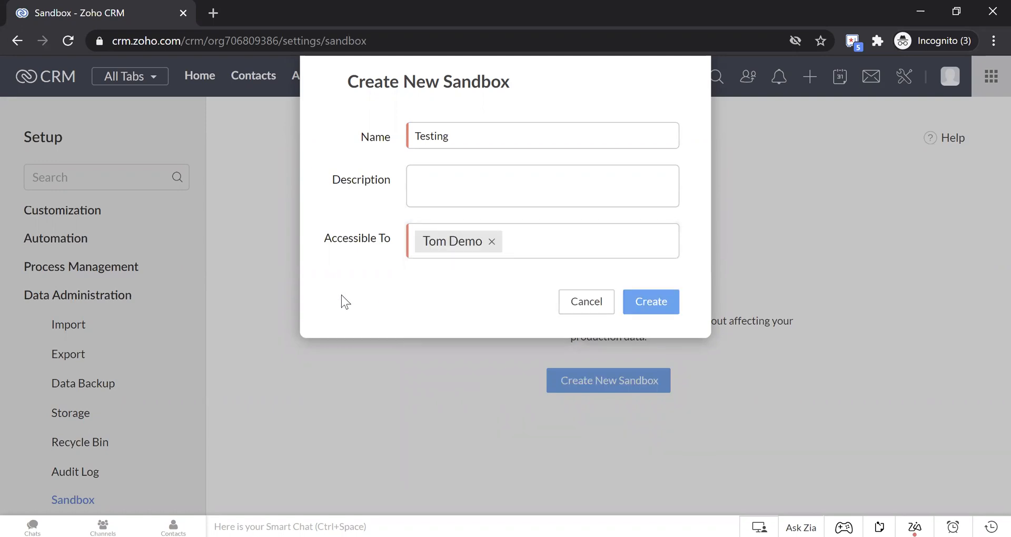
pyautogui.moveTo(661, 307)
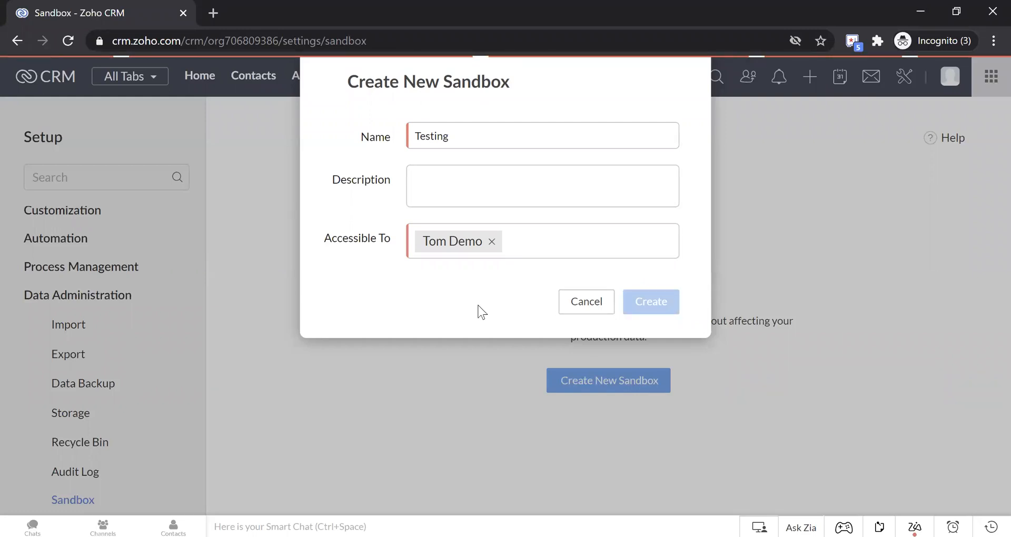
pyautogui.moveTo(478, 305)
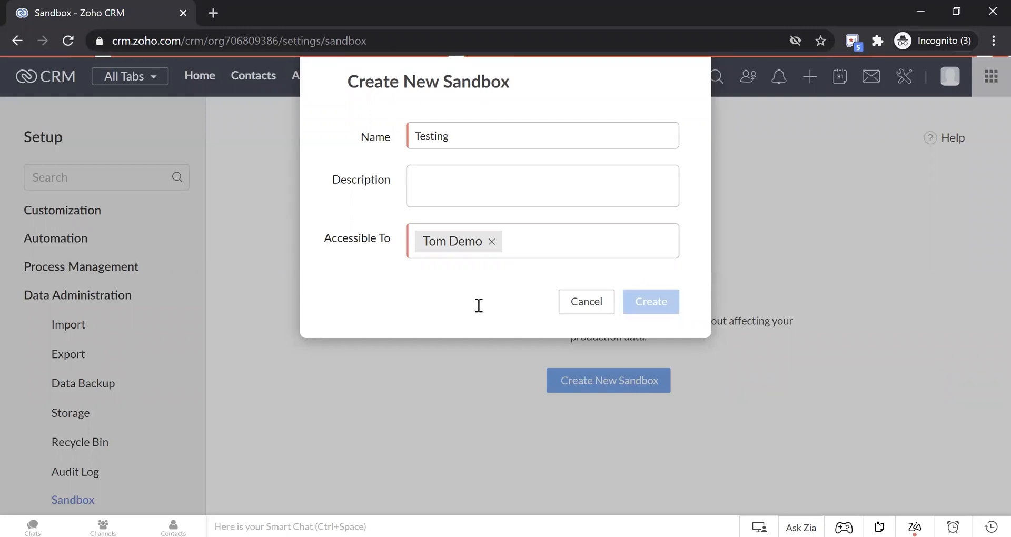
pyautogui.click(651, 301)
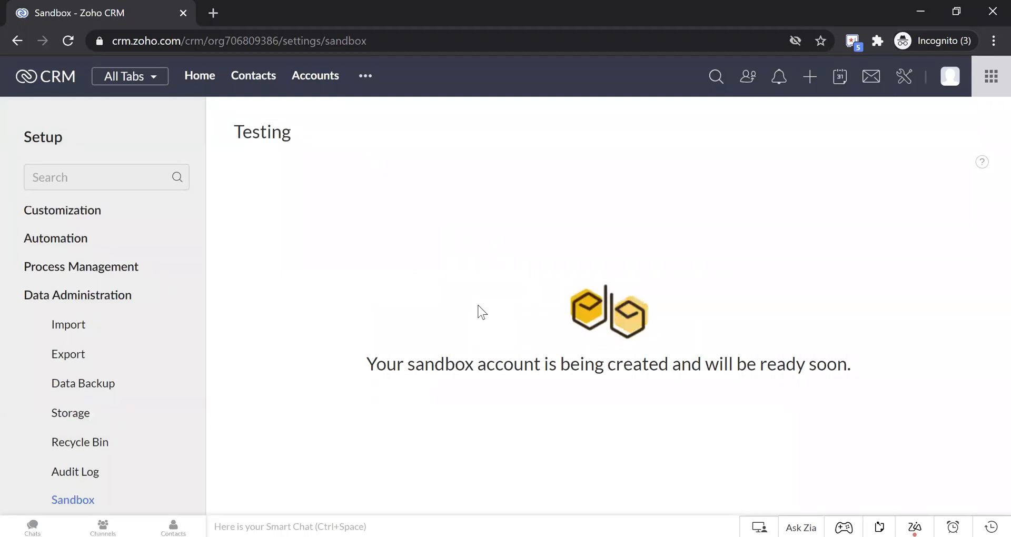
pyautogui.moveTo(571, 462)
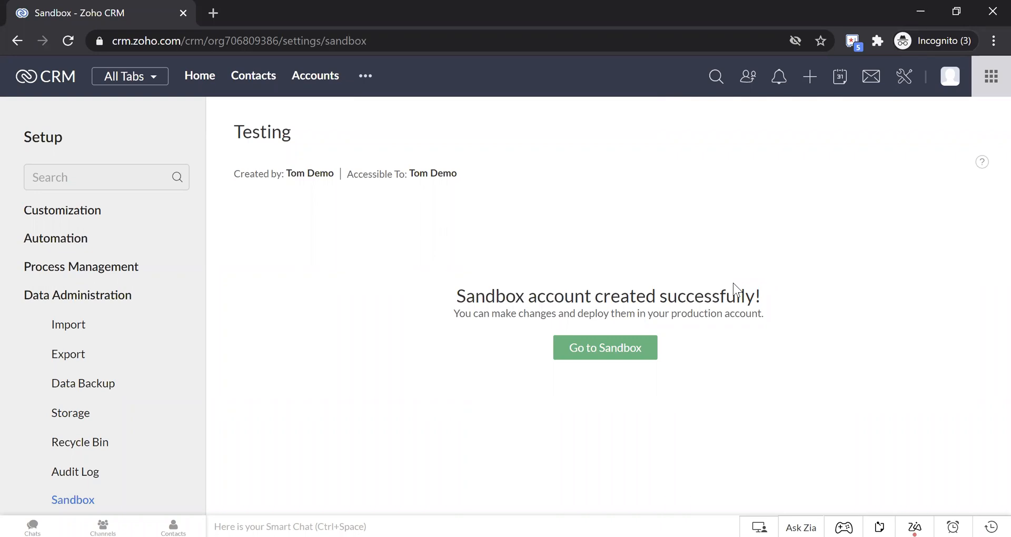
pyautogui.moveTo(592, 357)
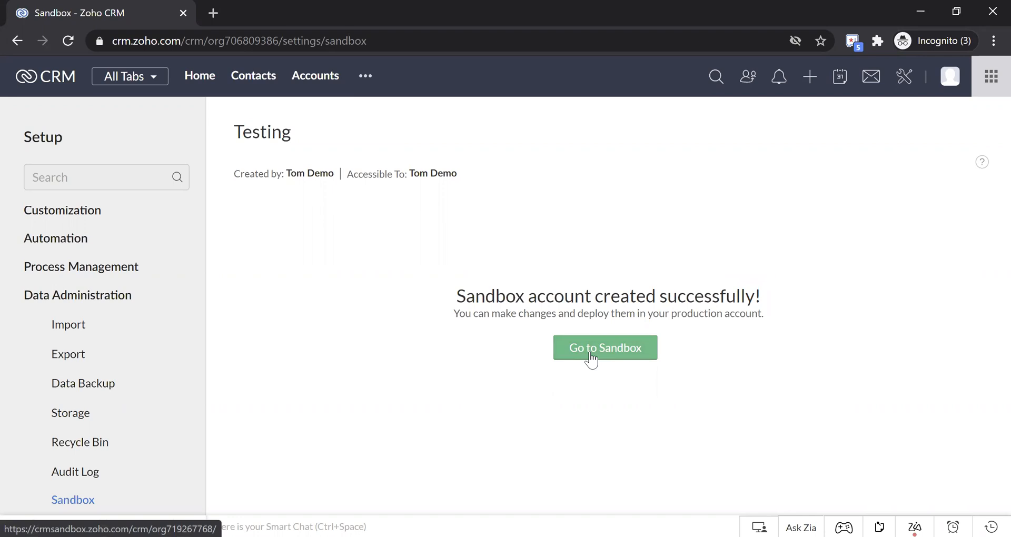
# Step: Go to the finished Testing sandbox, opening its CRM home in a new tab
pyautogui.click(605, 347)
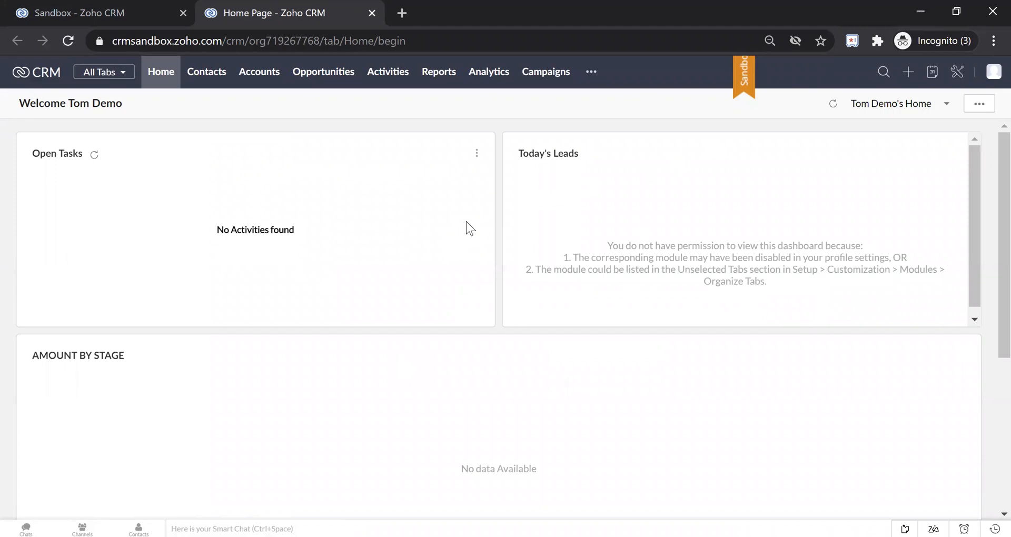
pyautogui.moveTo(256, 57)
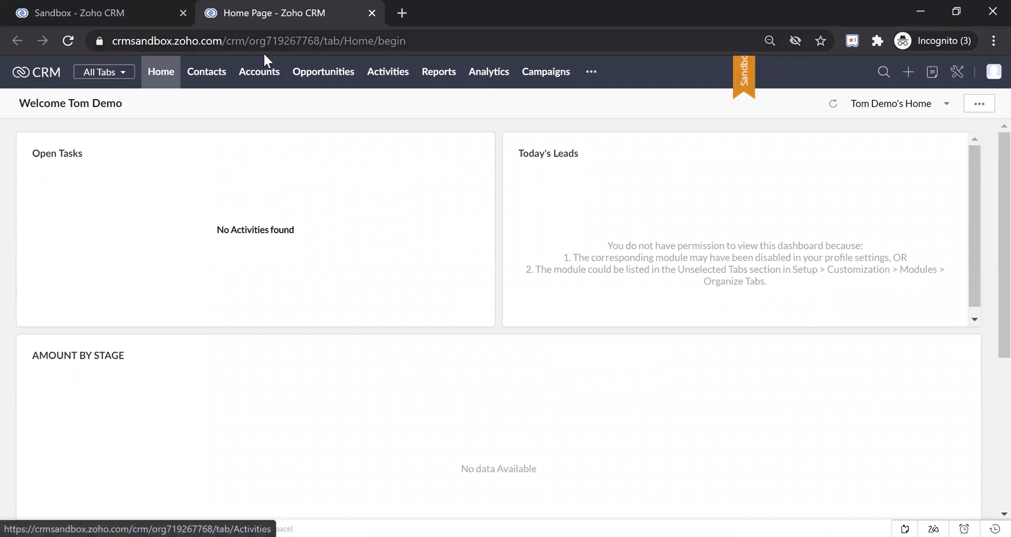
# Step: Browse the sandbox's Contacts and Accounts modules, then land on its Setup overview
pyautogui.click(206, 72)
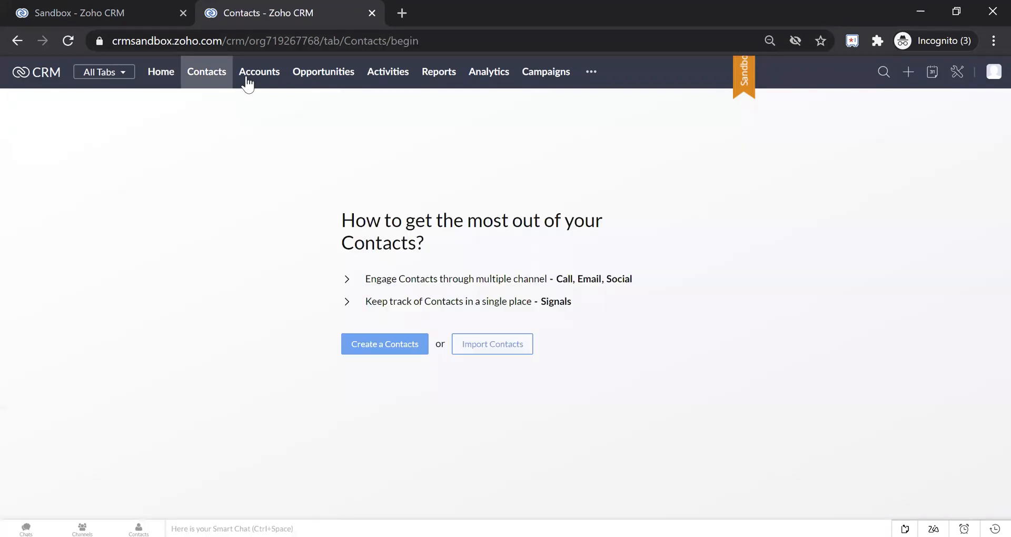
pyautogui.click(259, 71)
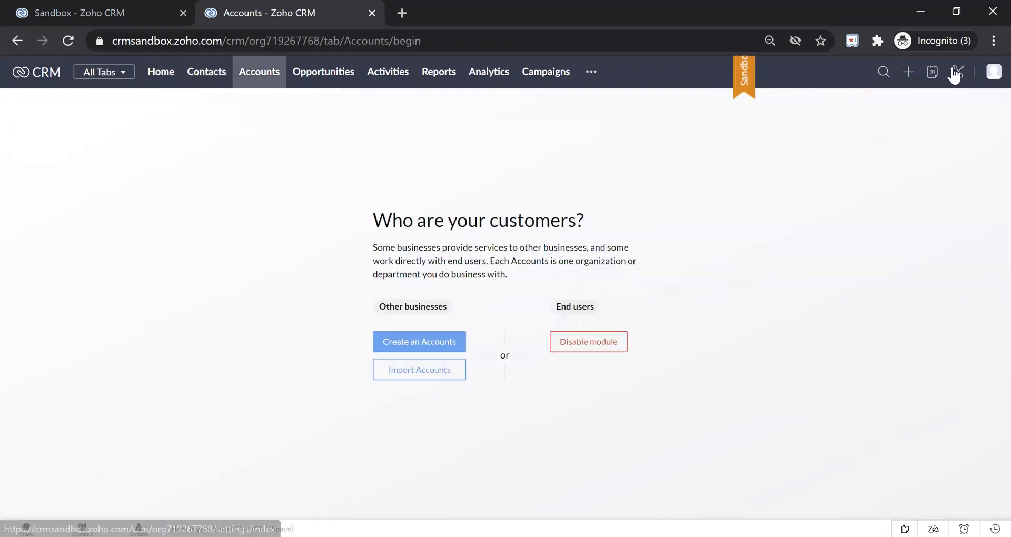
pyautogui.click(956, 71)
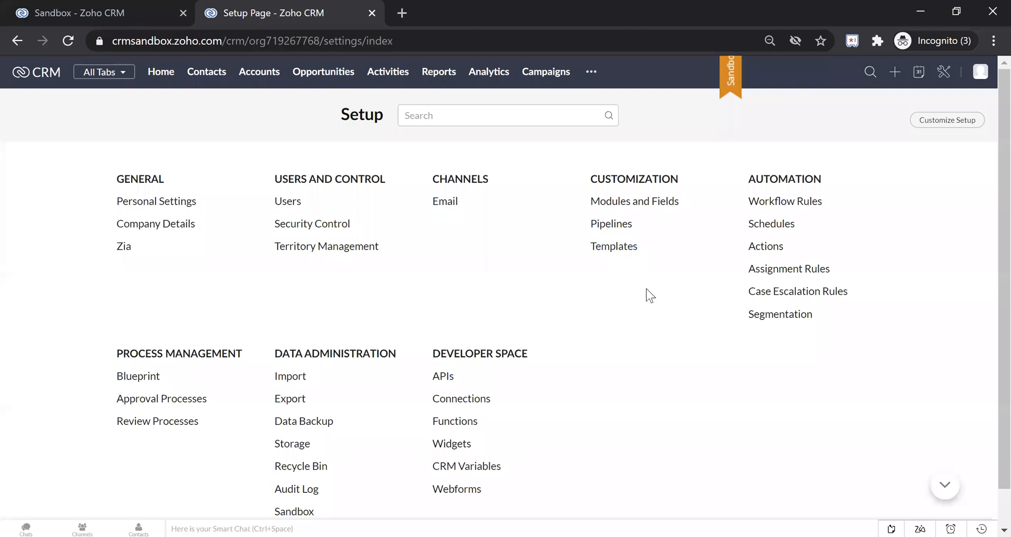
pyautogui.moveTo(451, 443)
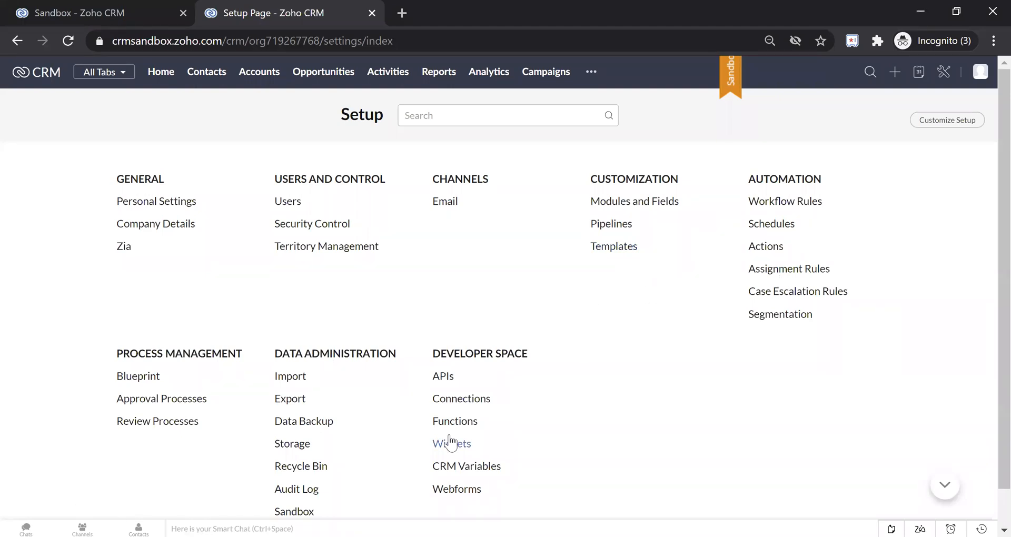
pyautogui.moveTo(756, 217)
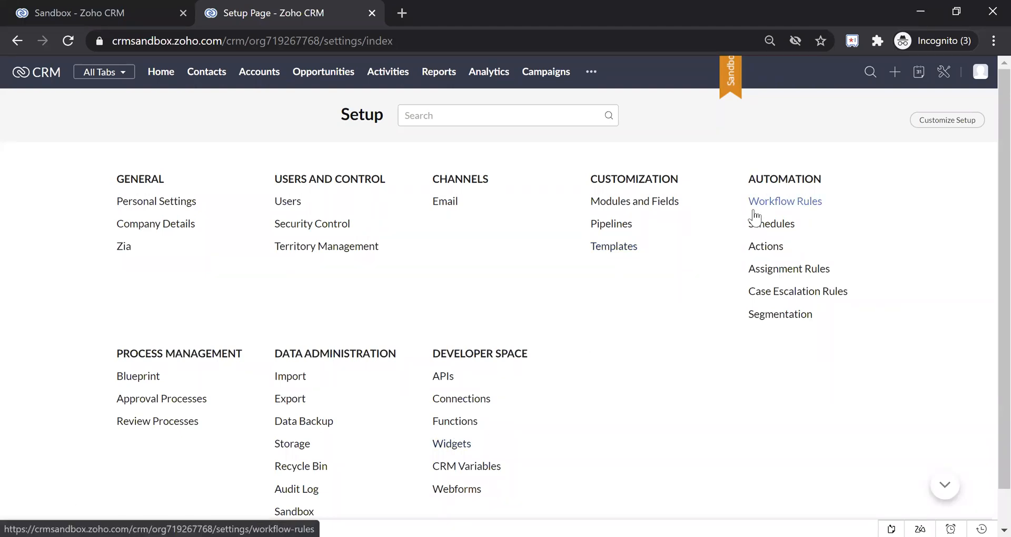
# Step: Review the sandbox's Workflow Rules list and the Customization settings pages
pyautogui.click(784, 202)
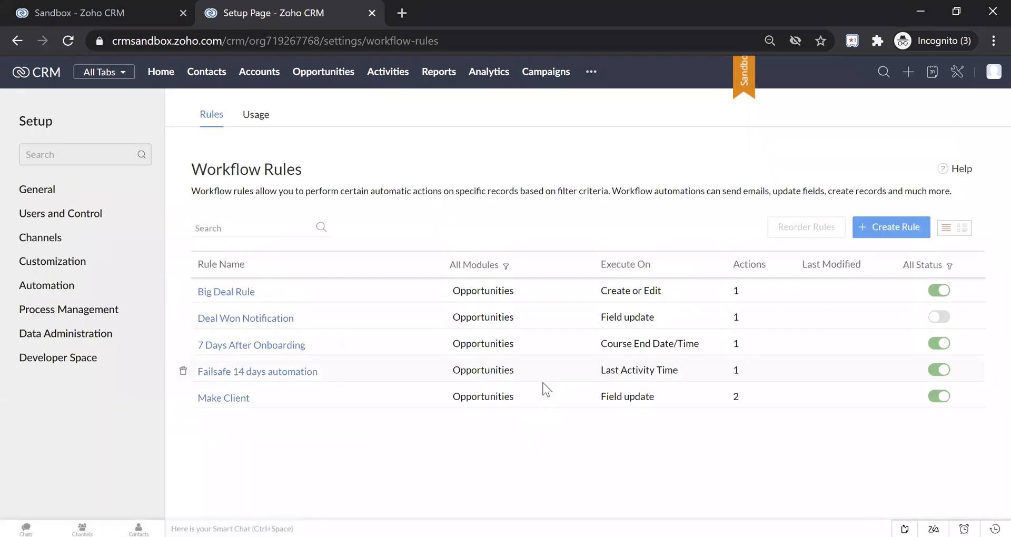
pyautogui.click(46, 286)
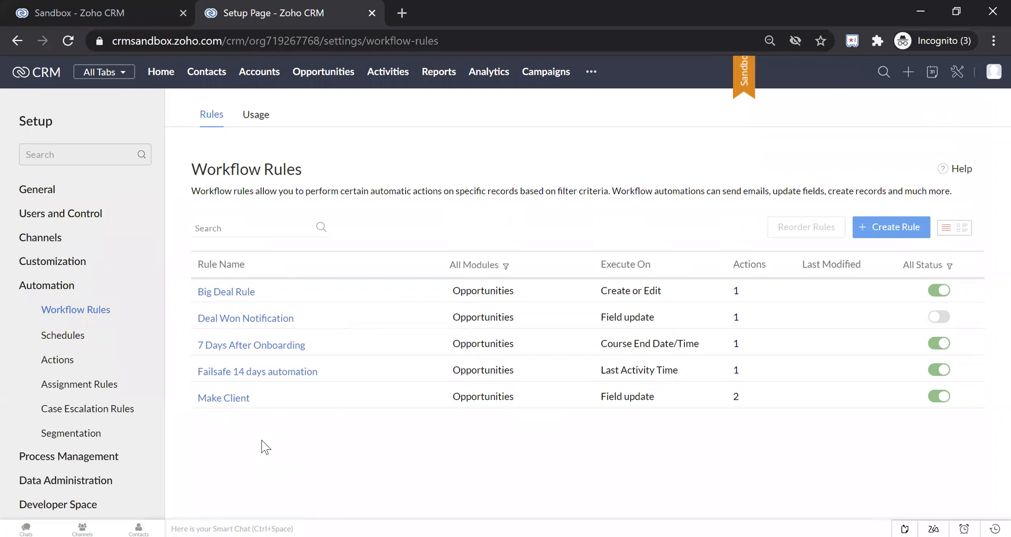
pyautogui.moveTo(227, 419)
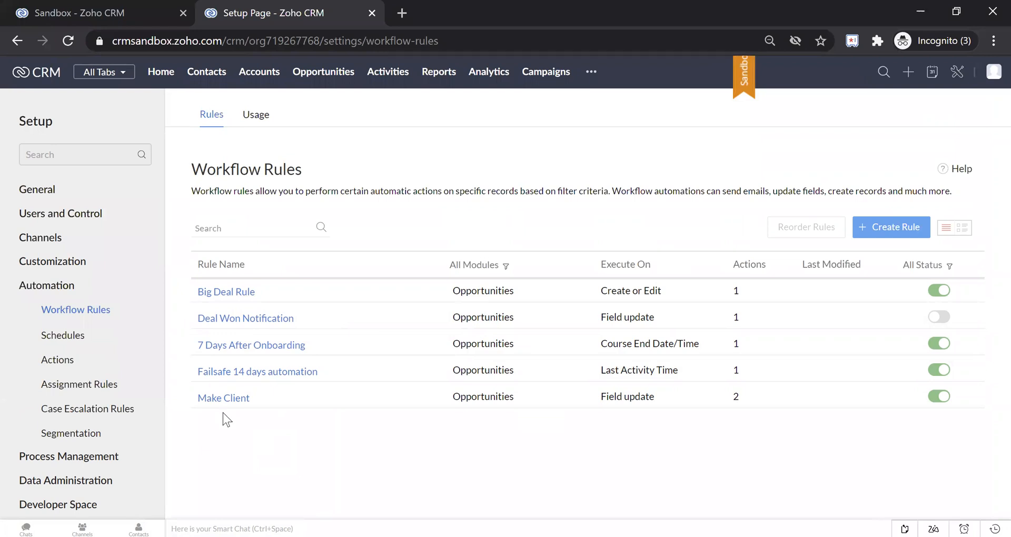
pyautogui.click(53, 261)
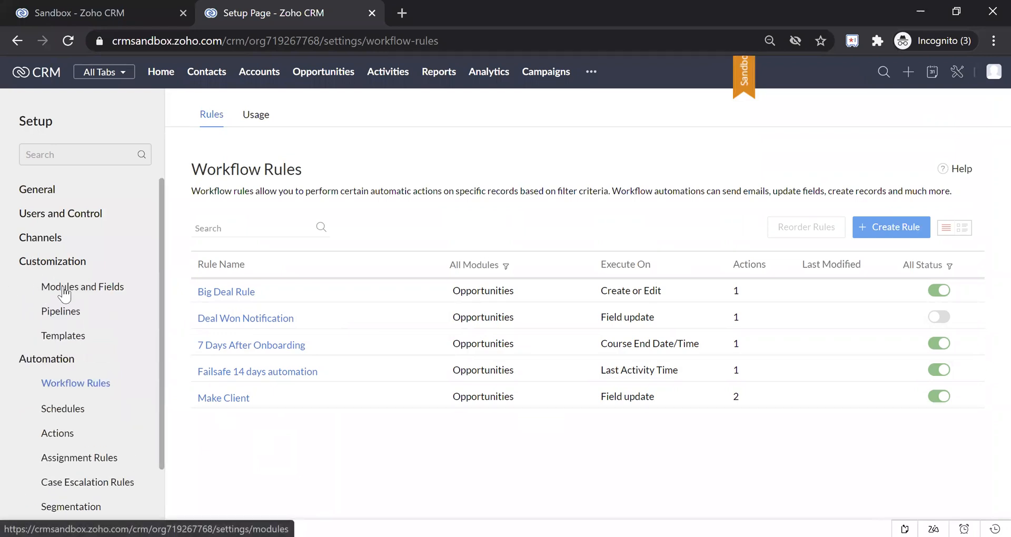
pyautogui.moveTo(806, 228)
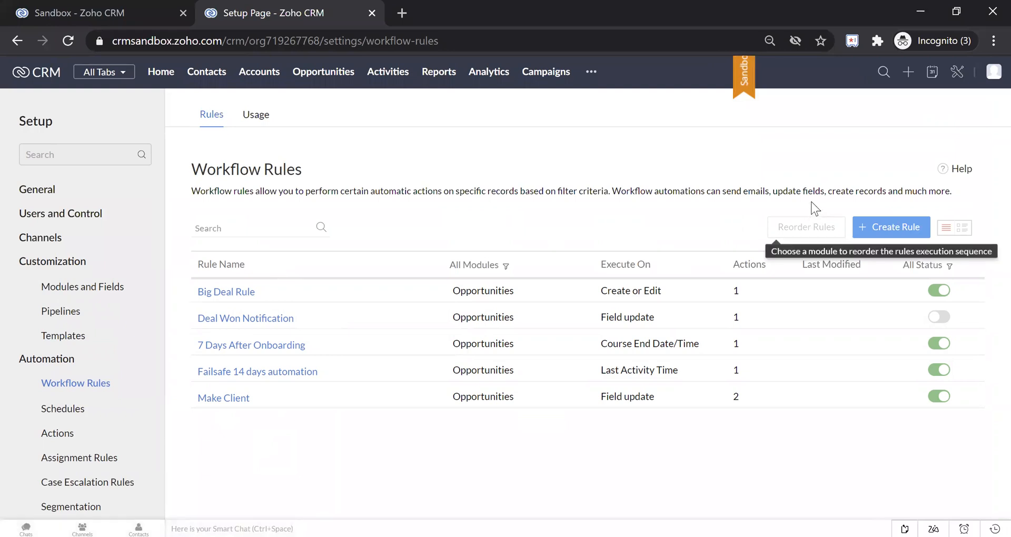
pyautogui.moveTo(460, 168)
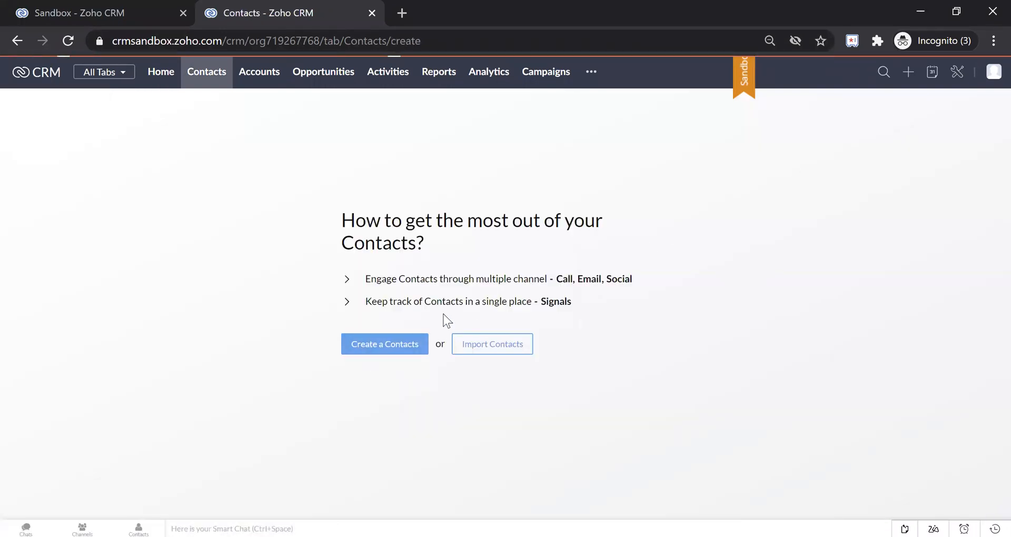
# Step: Peek at a blank new-contact form, cancel it, and return to Setup
pyautogui.click(384, 343)
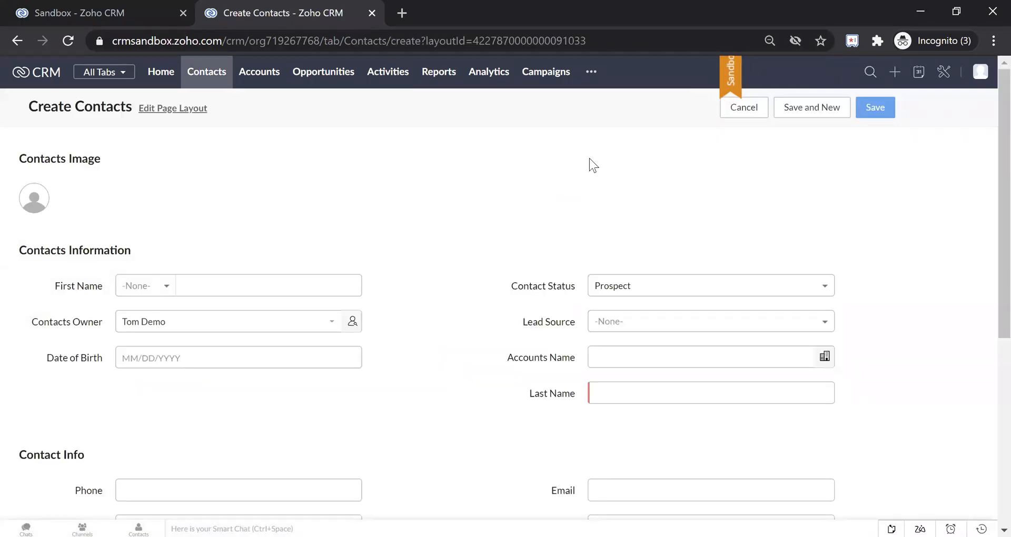
pyautogui.click(743, 107)
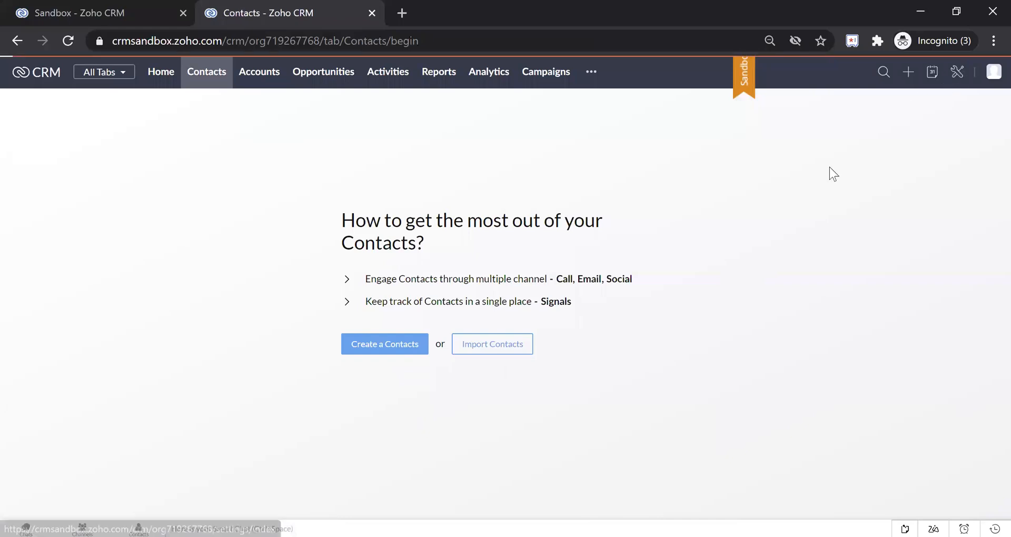
pyautogui.click(956, 72)
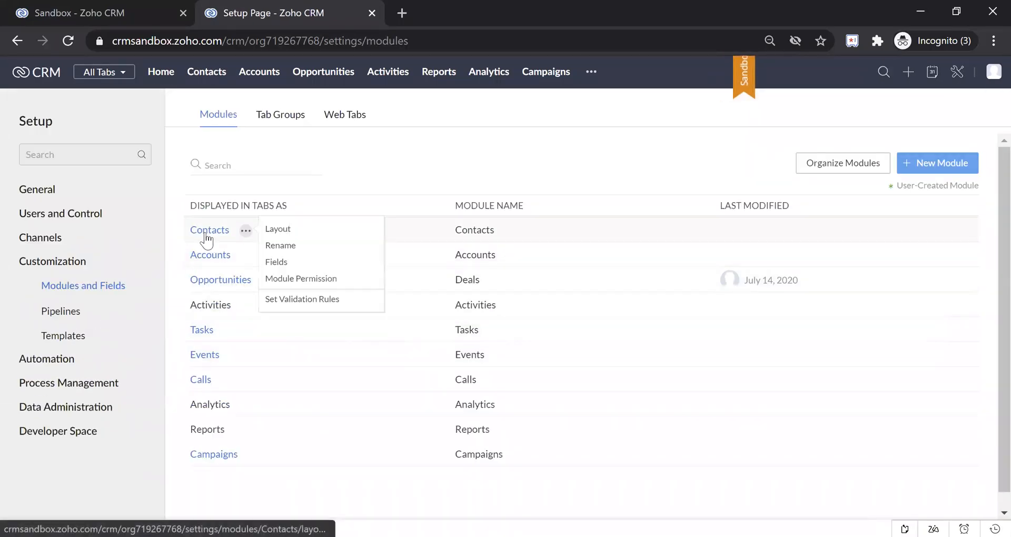
# Step: Add a checkbox field named Need To Have to the Contacts layout and save it
pyautogui.click(278, 228)
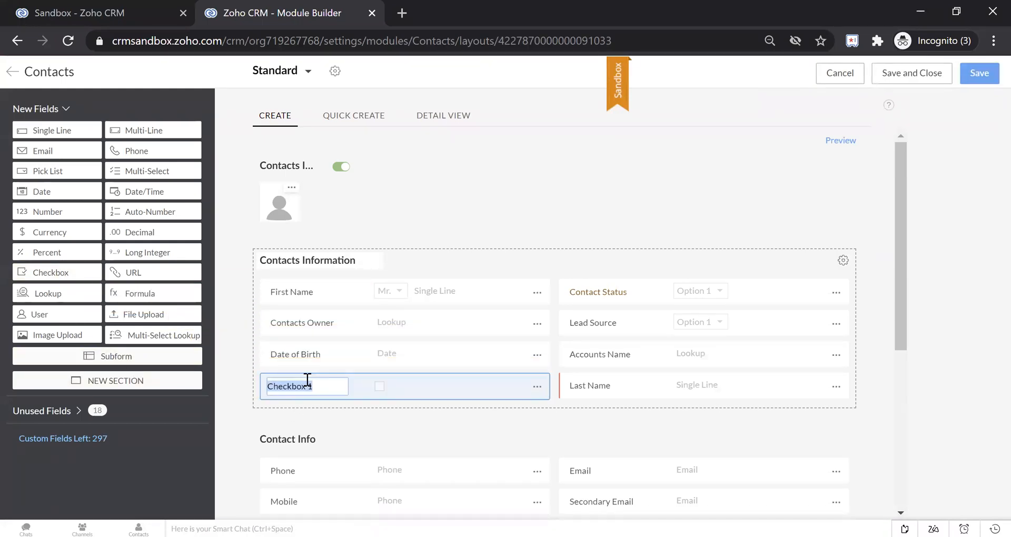
pyautogui.write('Need To Ha')
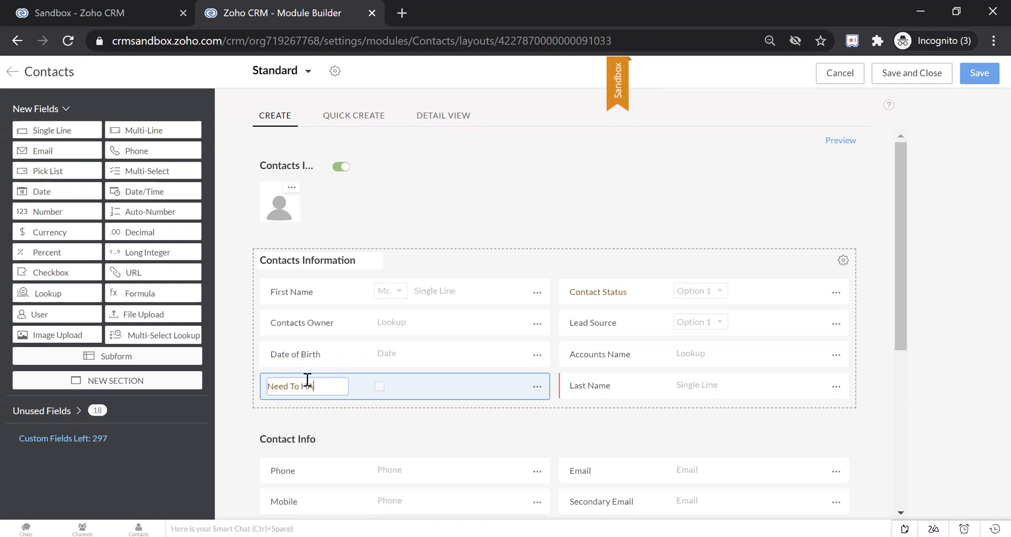
pyautogui.write('Av')
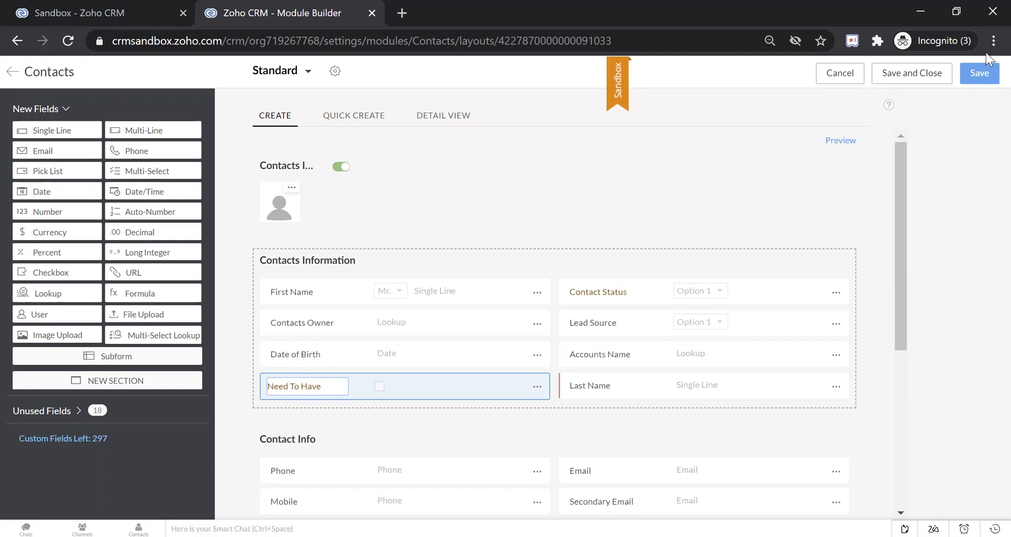
pyautogui.click(979, 74)
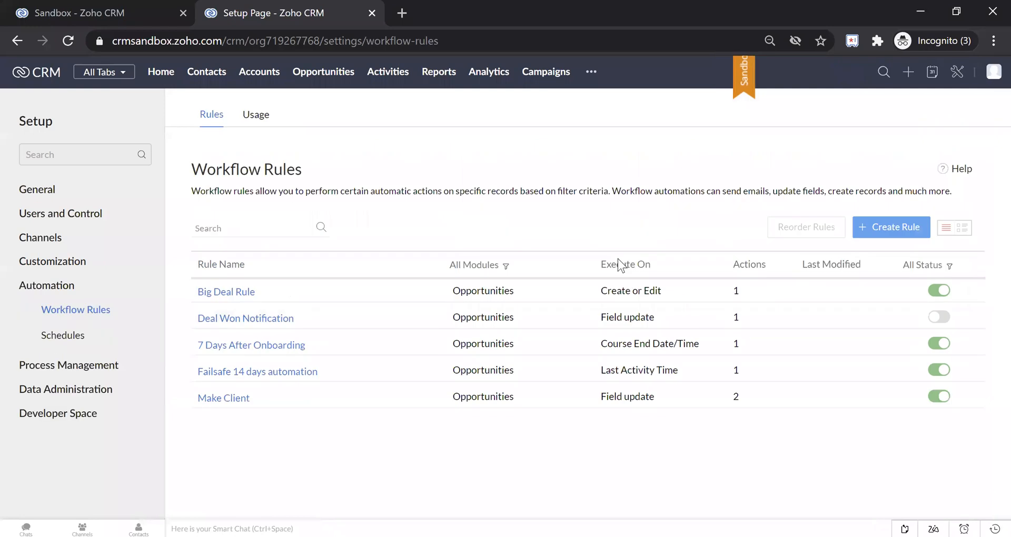
# Step: Start a Contacts workflow rule named Workflow For Youtube
pyautogui.click(891, 228)
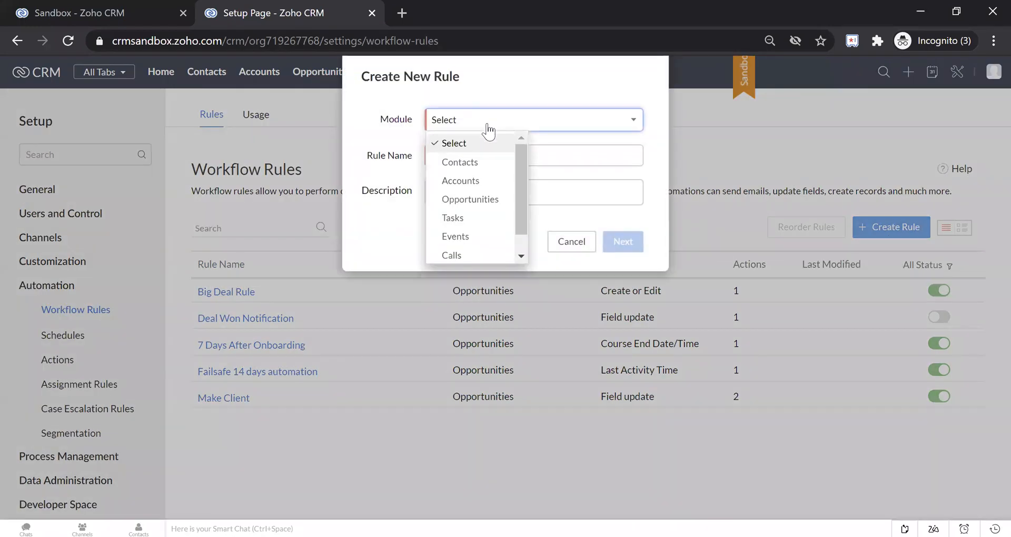
pyautogui.click(459, 162)
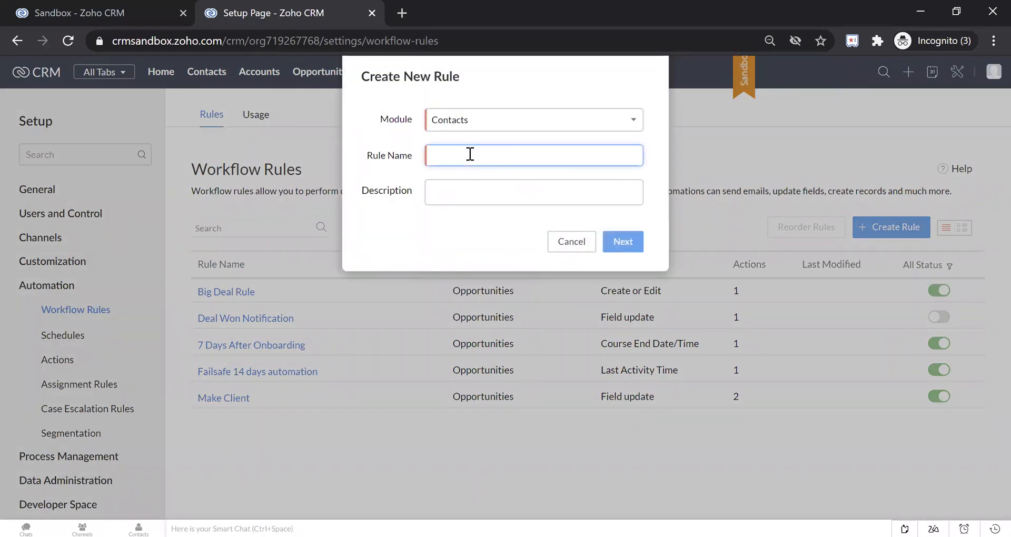
pyautogui.write('Workflow')
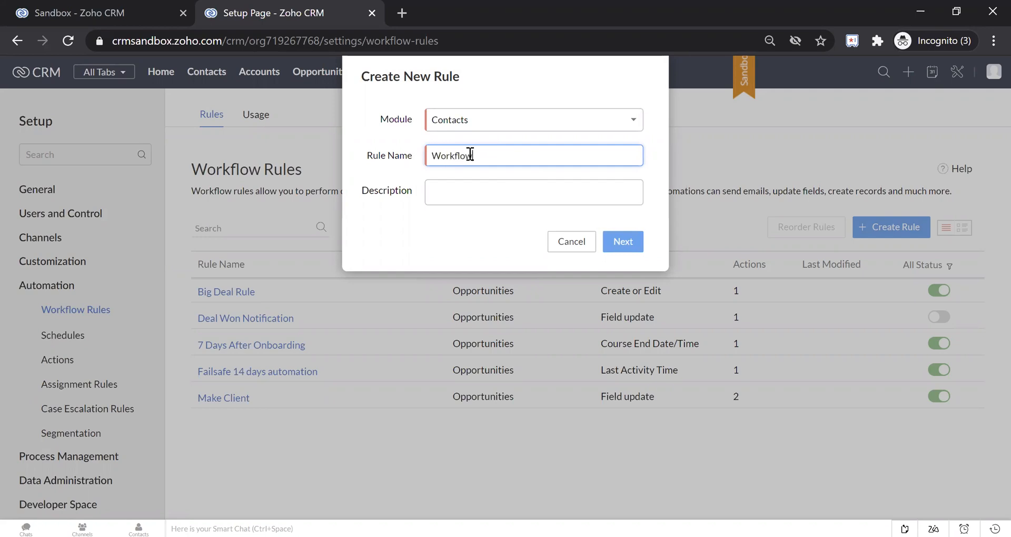
pyautogui.write('For Yout')
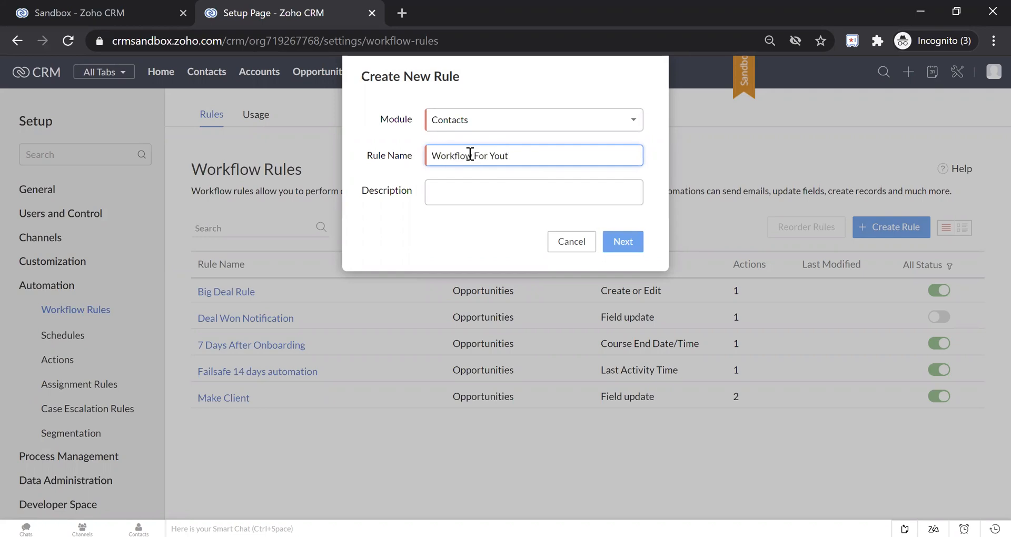
pyautogui.click(623, 241)
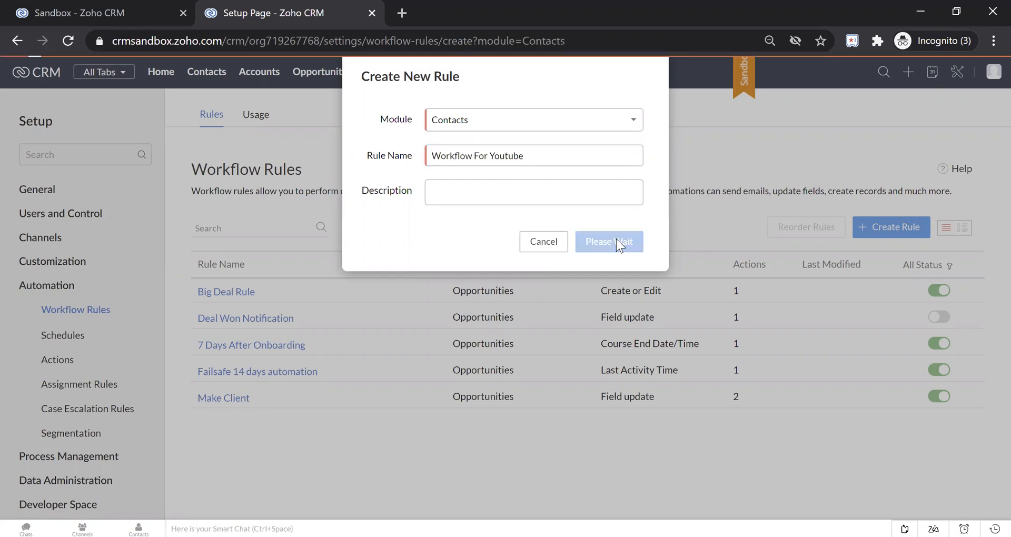
# Step: Trigger the rule on every edit that updates the Need To Have field
pyautogui.click(609, 241)
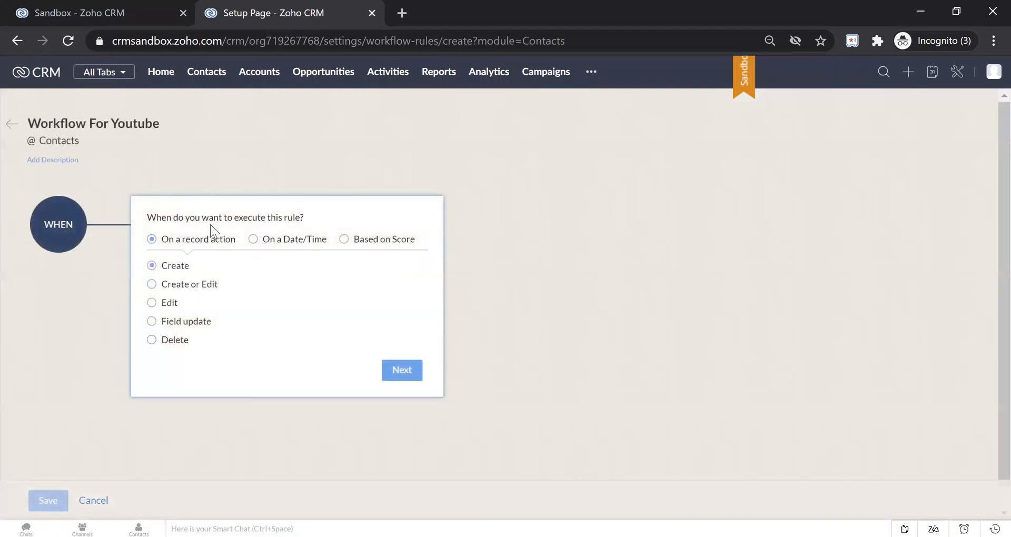
pyautogui.click(151, 321)
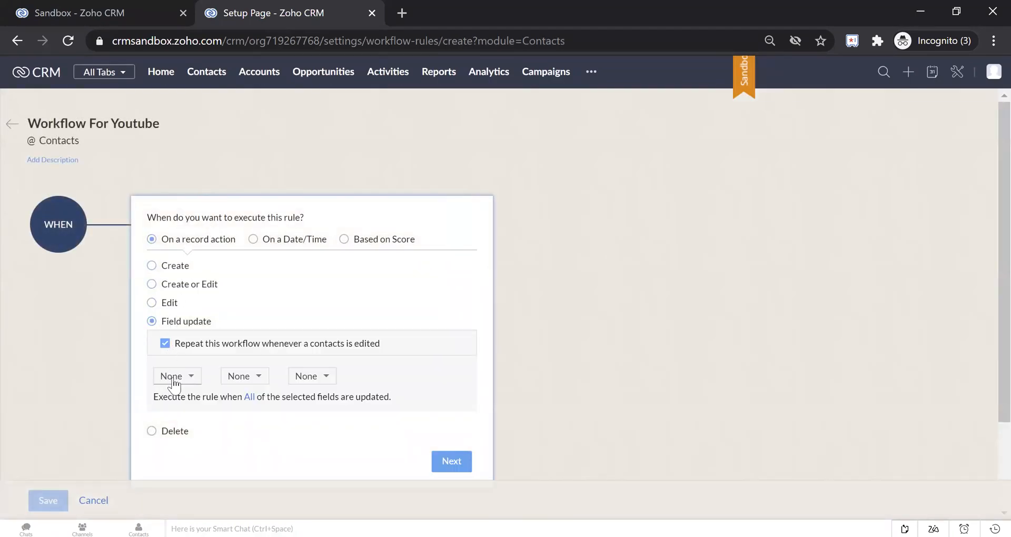
pyautogui.click(177, 375)
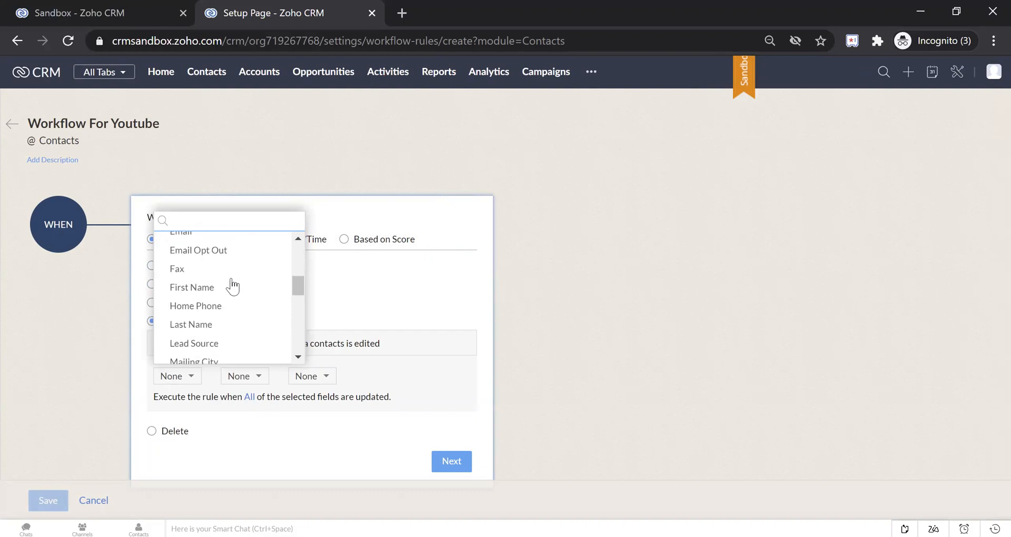
pyautogui.scroll(-3)
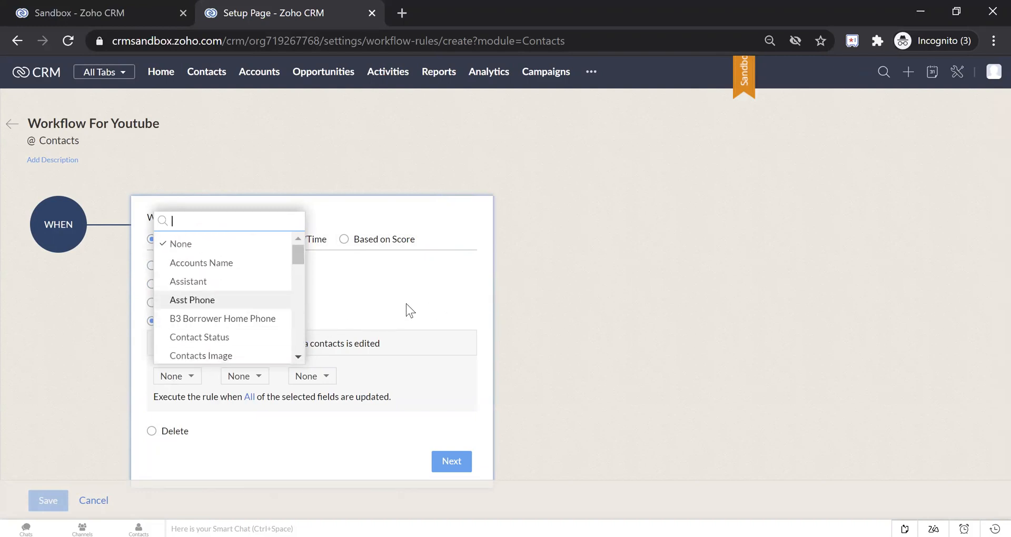
pyautogui.rightClick(206, 71)
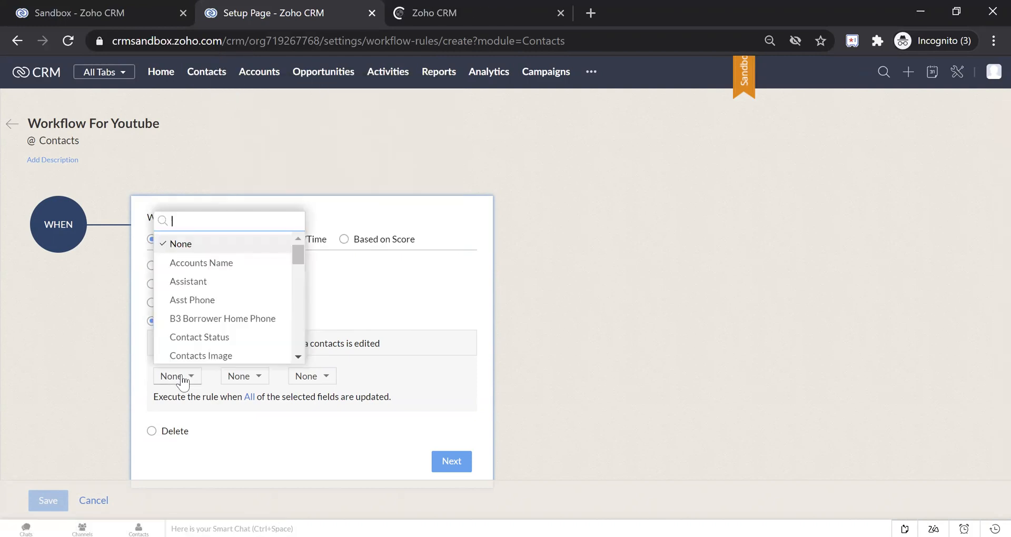
pyautogui.write('nee')
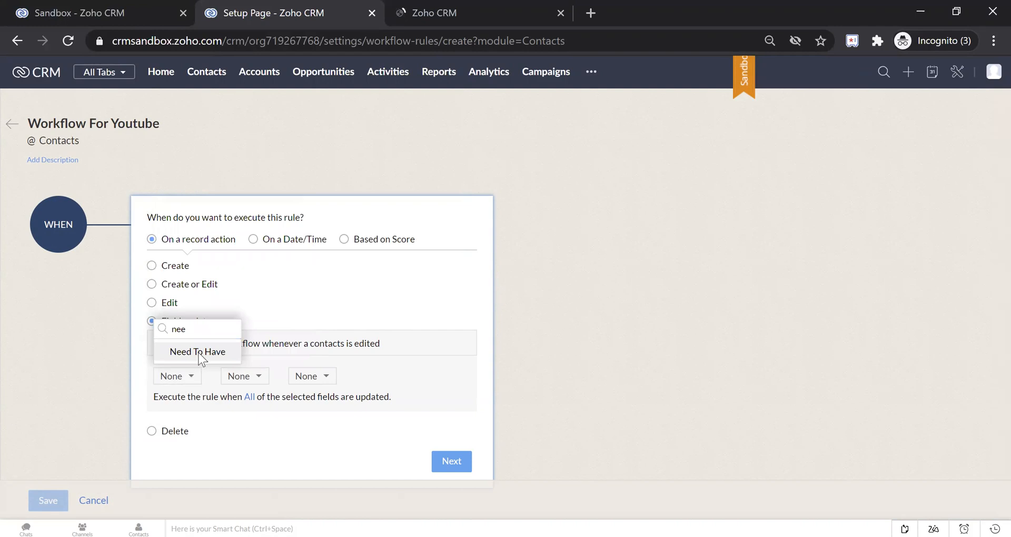
pyautogui.click(198, 352)
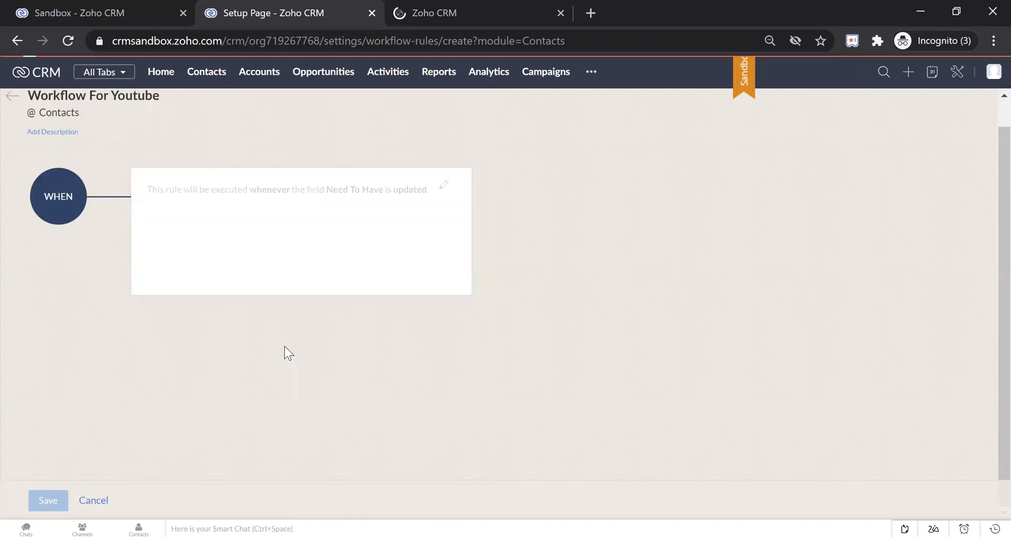
pyautogui.click(194, 319)
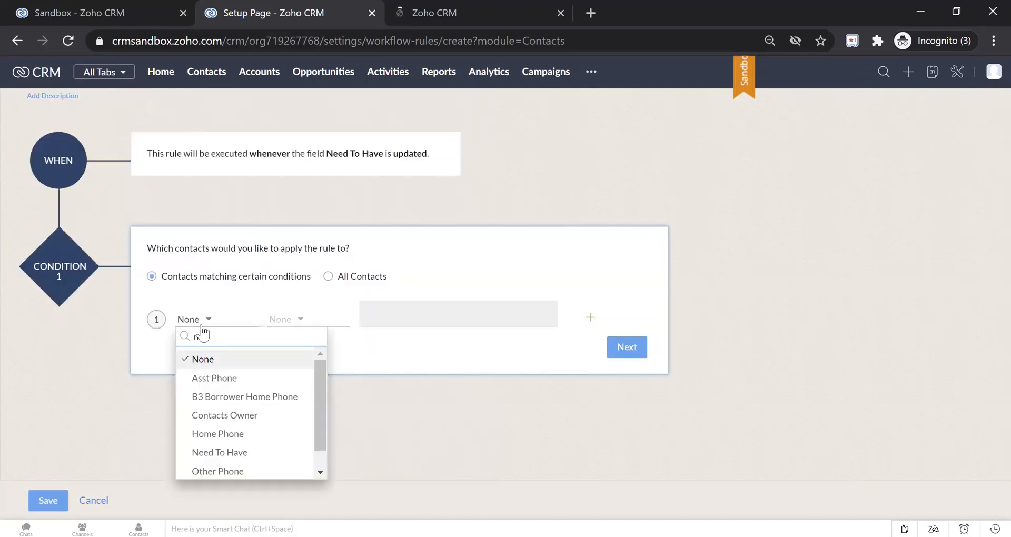
# Step: Set the rule condition to Need To Have is Selected
pyautogui.click(219, 453)
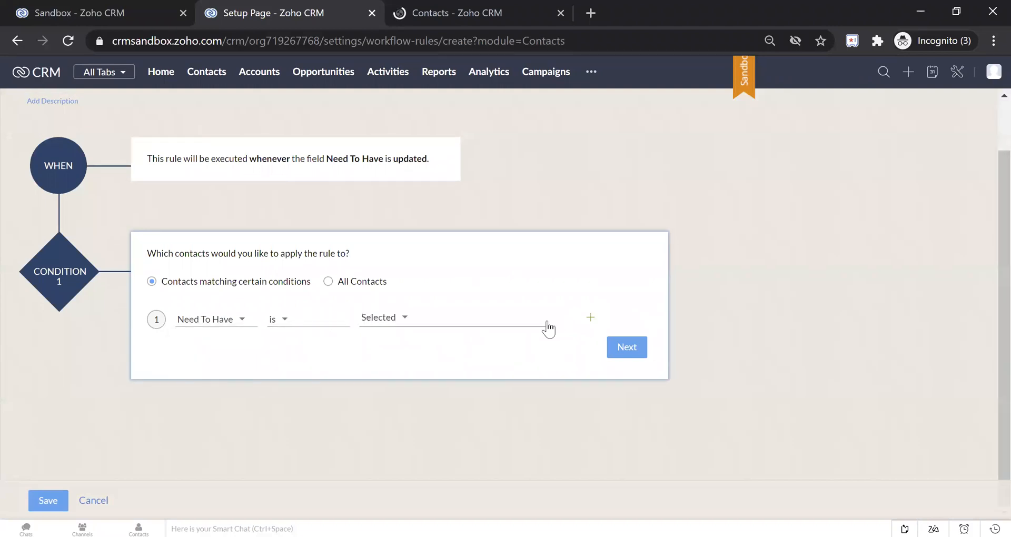
pyautogui.click(627, 347)
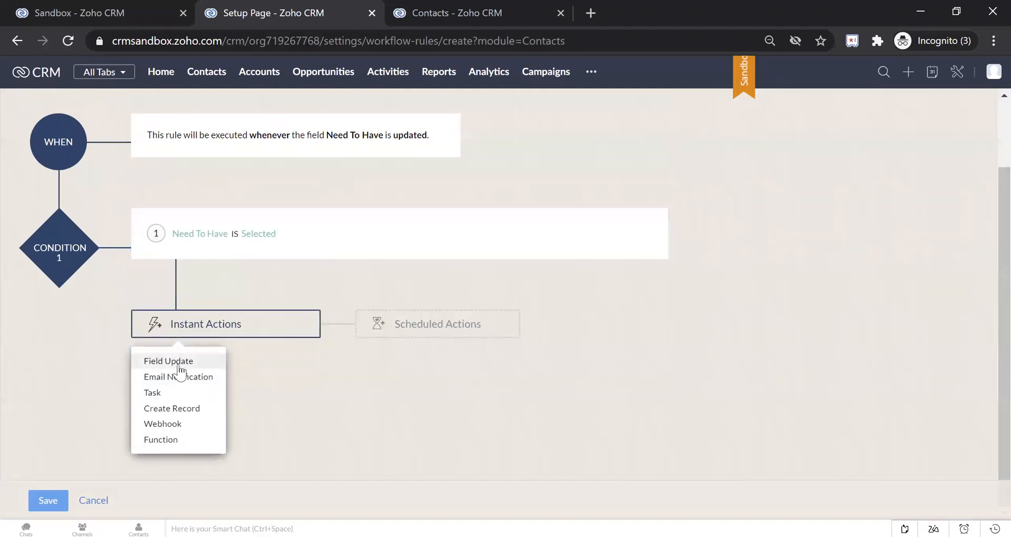
# Step: Attach an instant Task action with subject Testing Task and save the rule
pyautogui.click(151, 393)
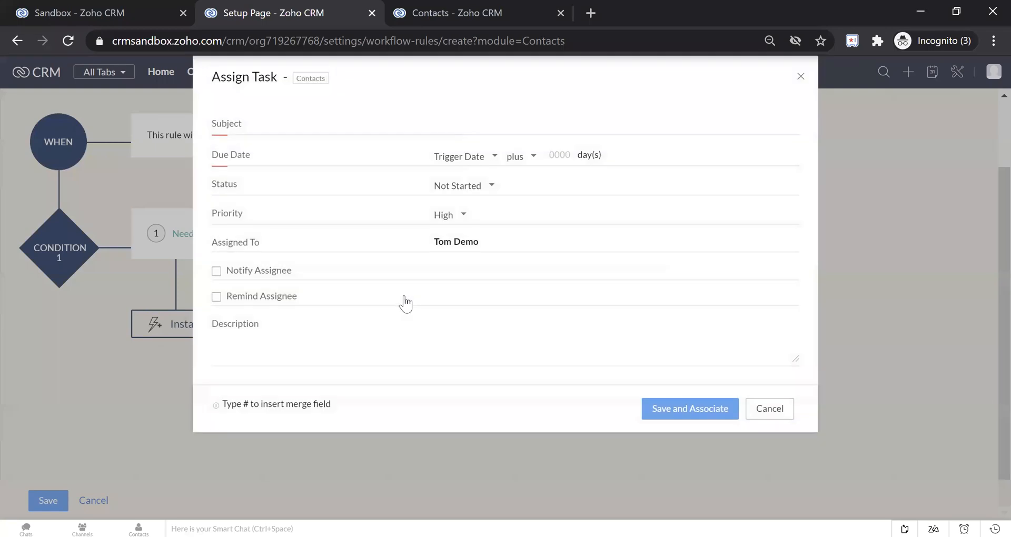
pyautogui.write('Testing Task')
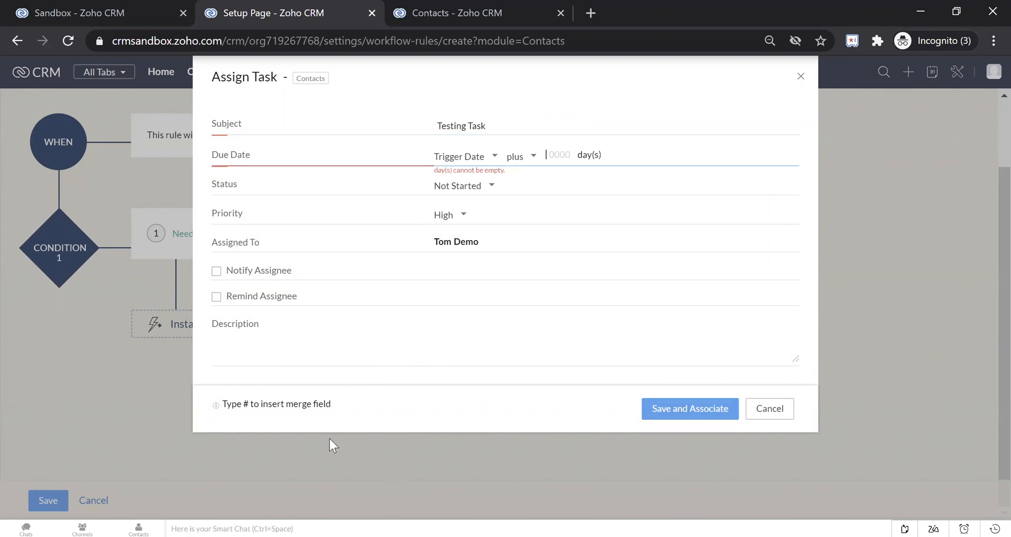
pyautogui.click(556, 155)
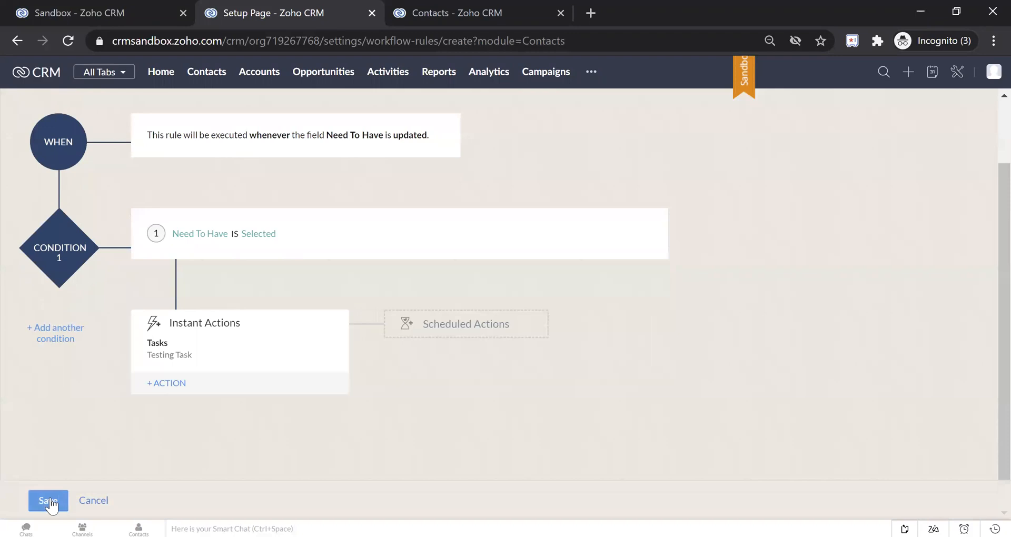
pyautogui.click(48, 500)
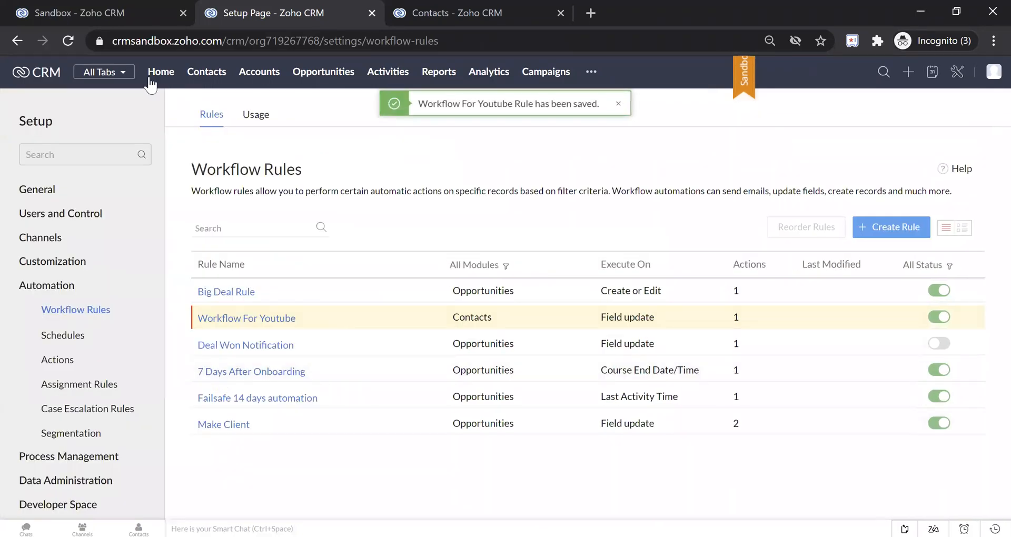
# Step: Create contact Hell World with Need To Have ticked, then return to the production Sandbox page
pyautogui.click(206, 71)
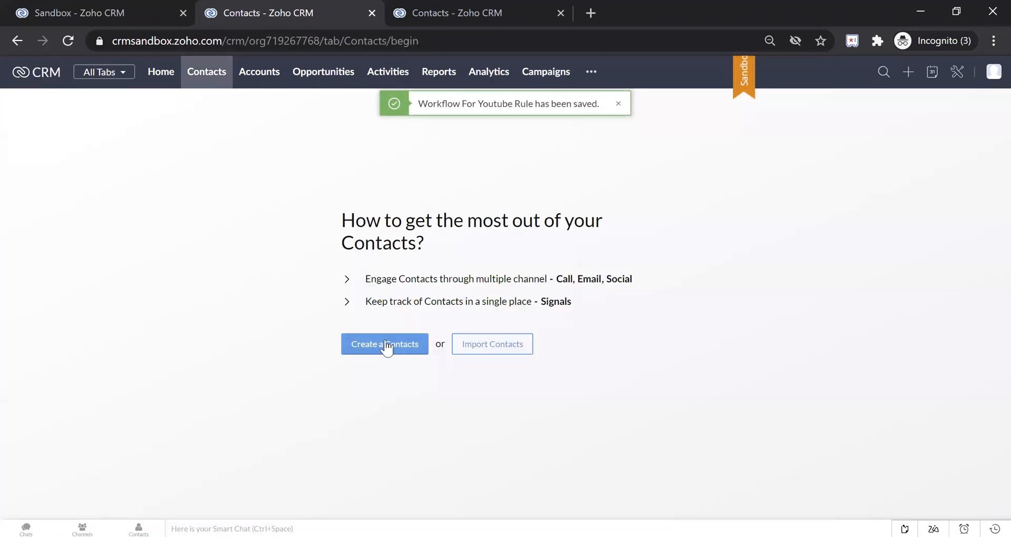
pyautogui.click(384, 343)
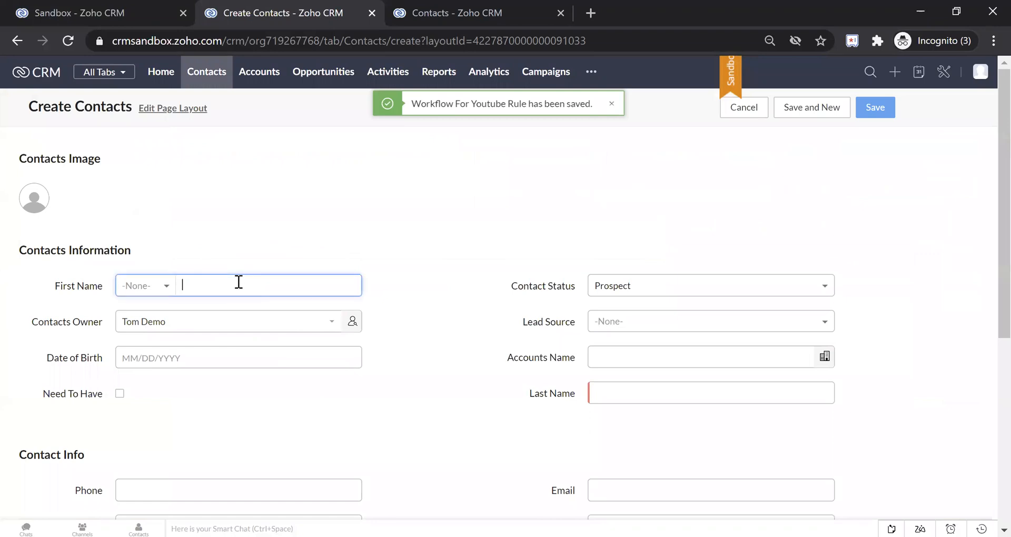
pyautogui.write('Hell')
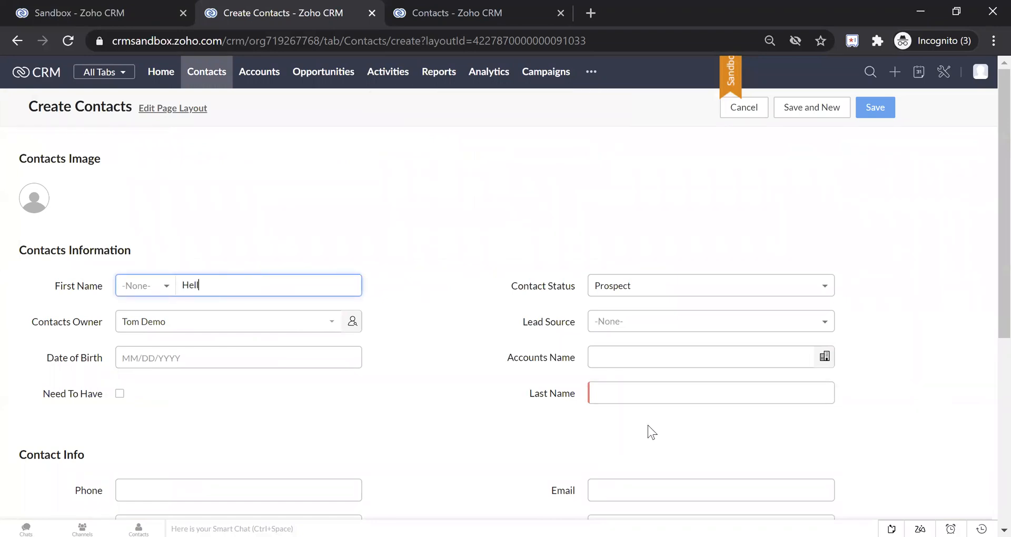
pyautogui.write('World')
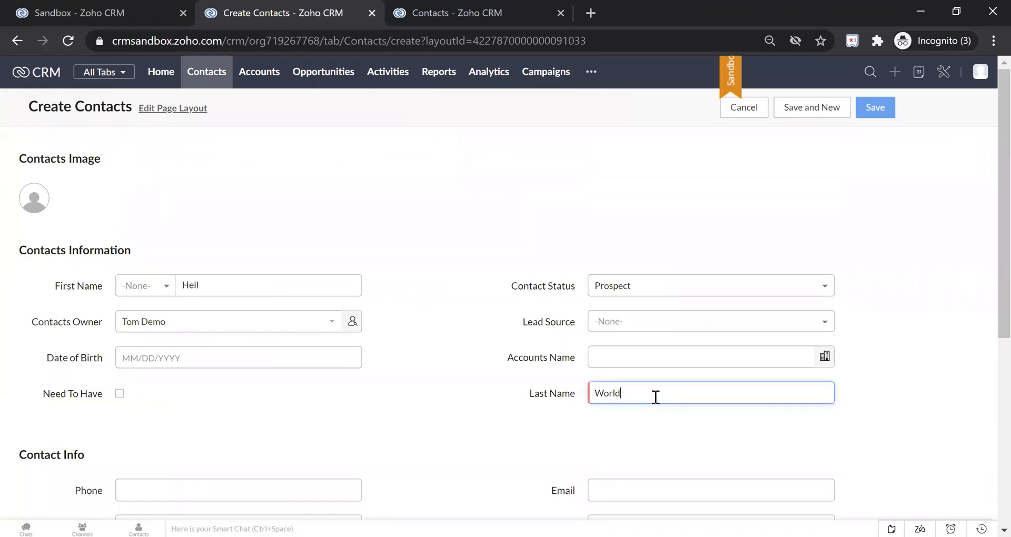
pyautogui.click(874, 107)
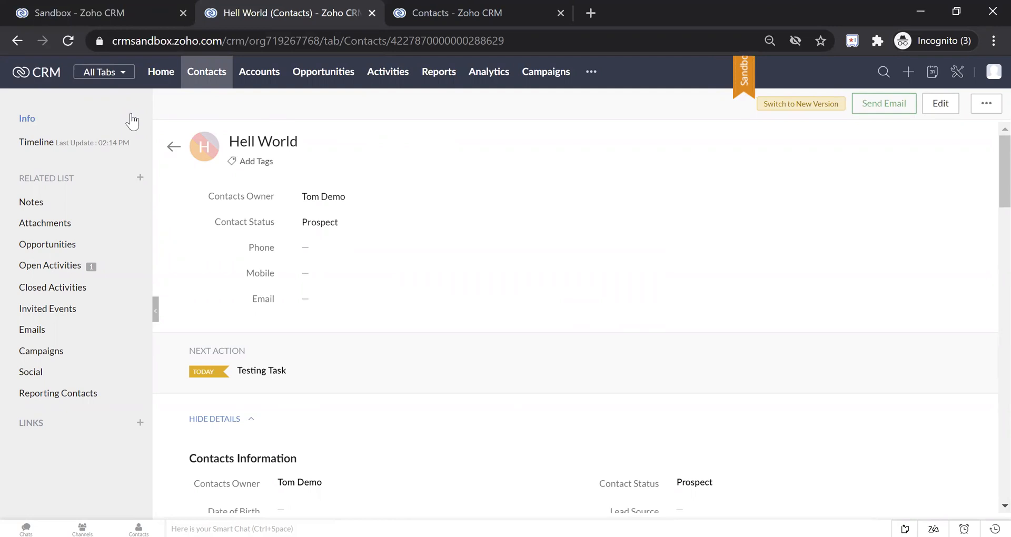
pyautogui.click(93, 13)
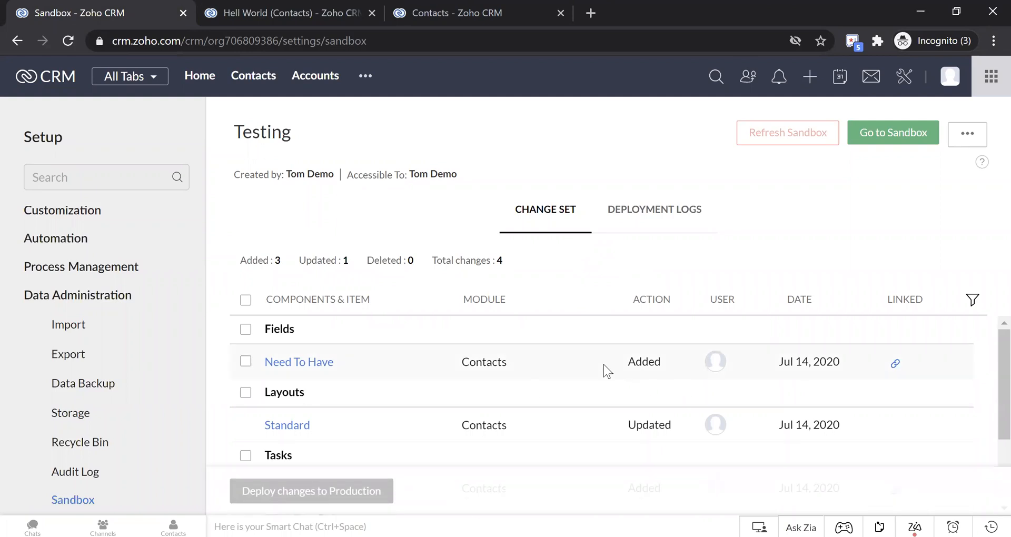
pyautogui.moveTo(497, 365)
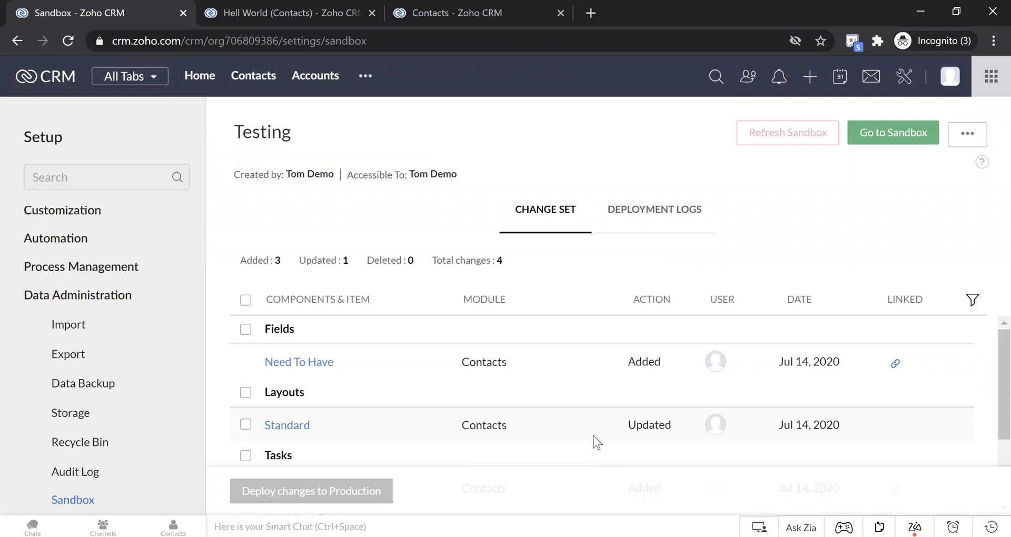
pyautogui.moveTo(348, 438)
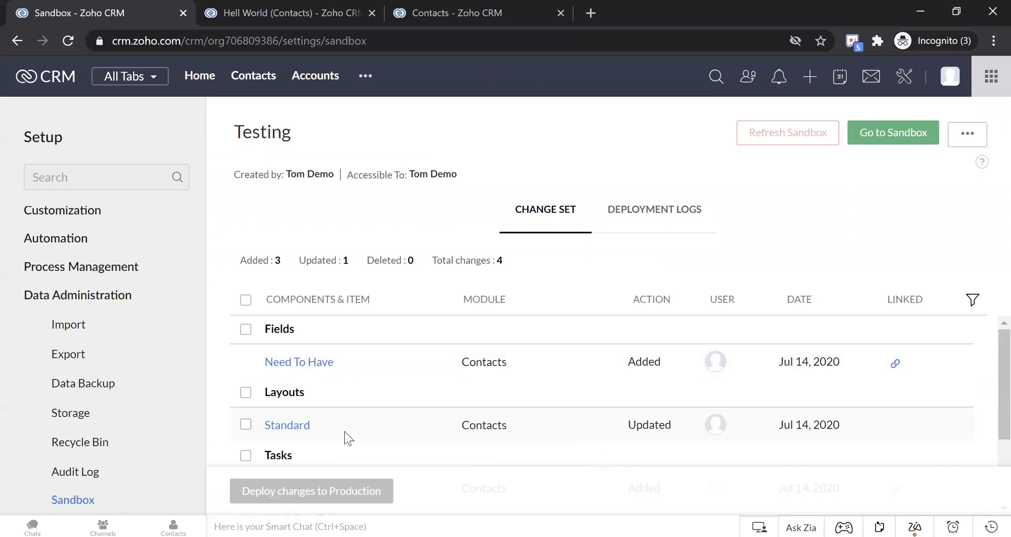
# Step: Select all four changes in the Testing sandbox's change set
pyautogui.scroll(-3)
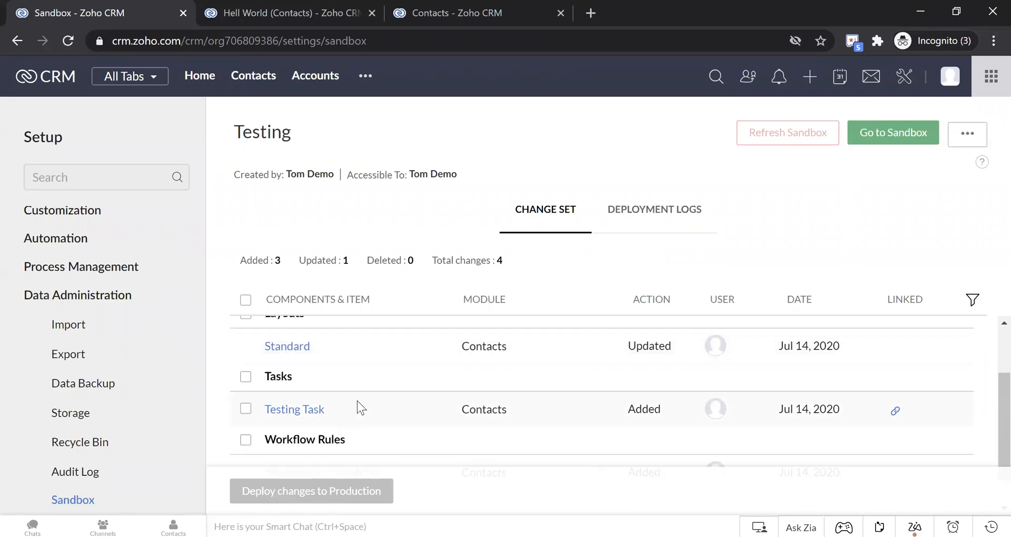
pyautogui.scroll(-3)
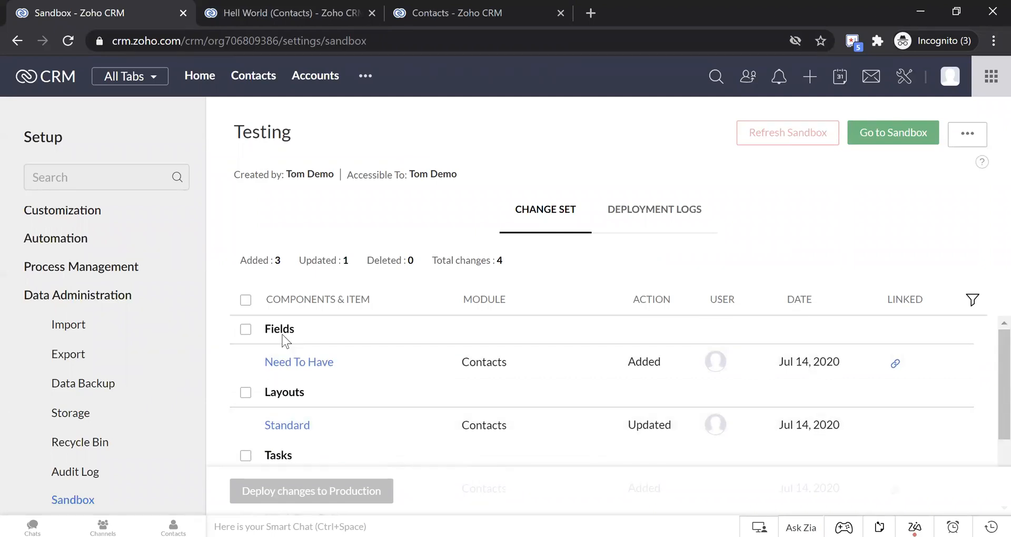
pyautogui.click(245, 299)
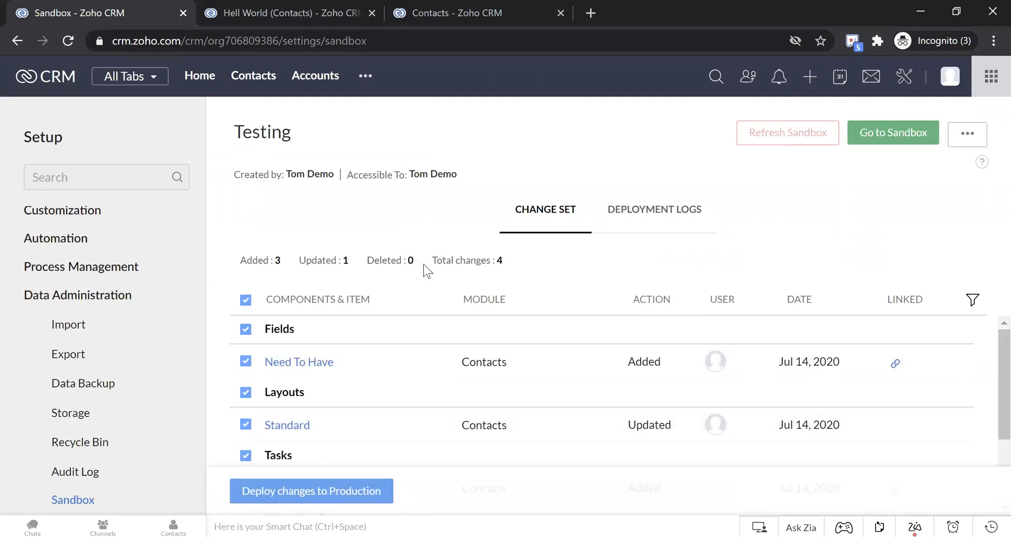
# Step: Deploy the selected changes to production and confirm with Yes, Proceed
pyautogui.click(312, 491)
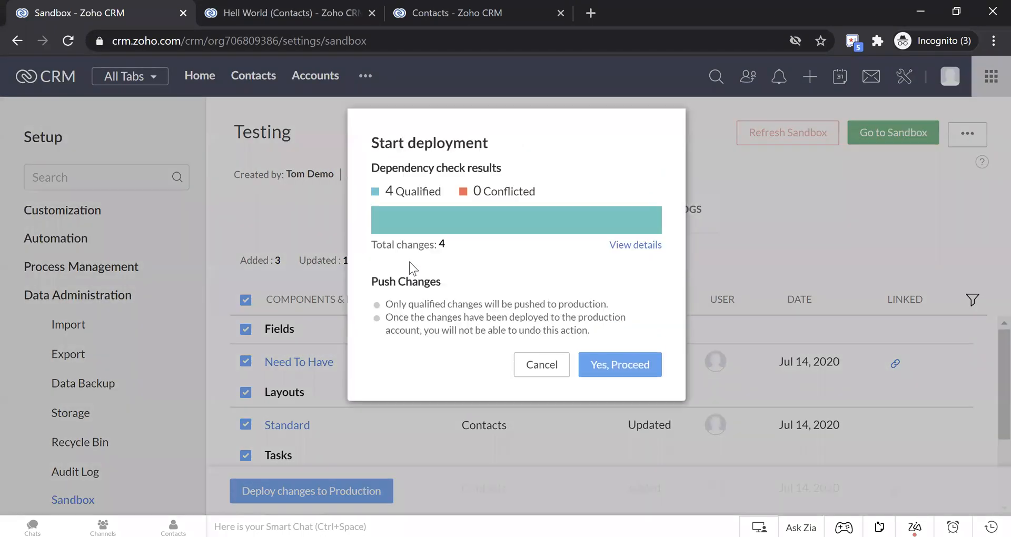
pyautogui.moveTo(665, 235)
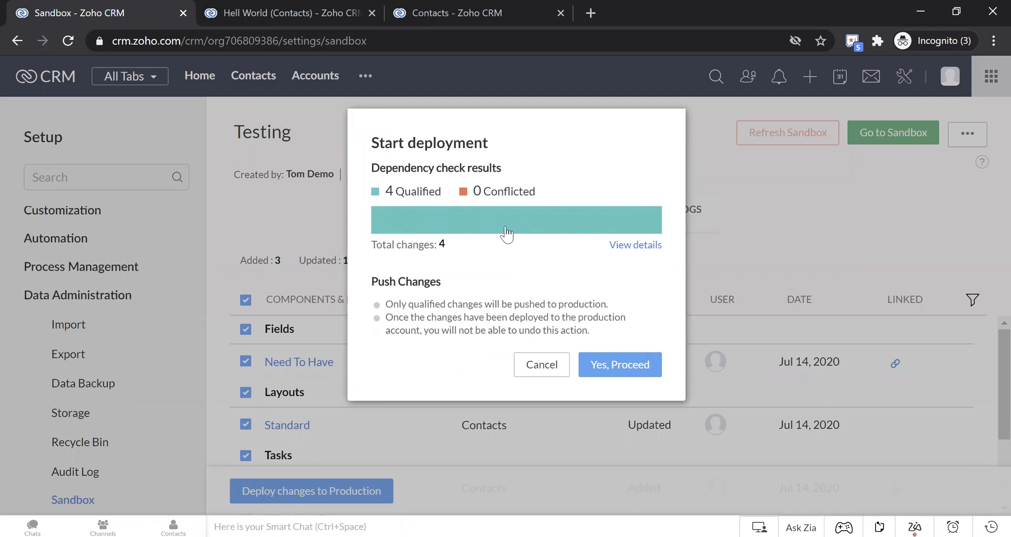
pyautogui.moveTo(624, 371)
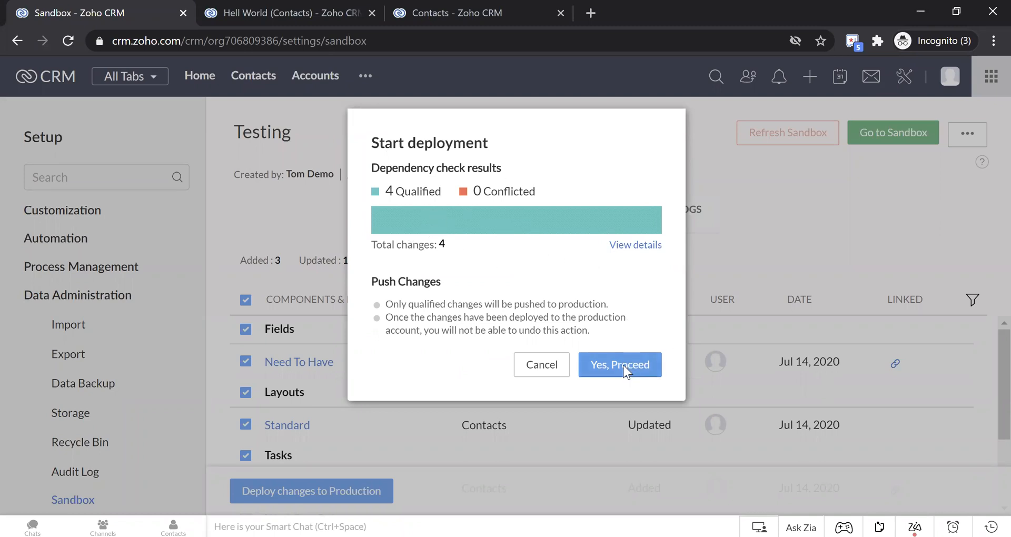
pyautogui.click(619, 364)
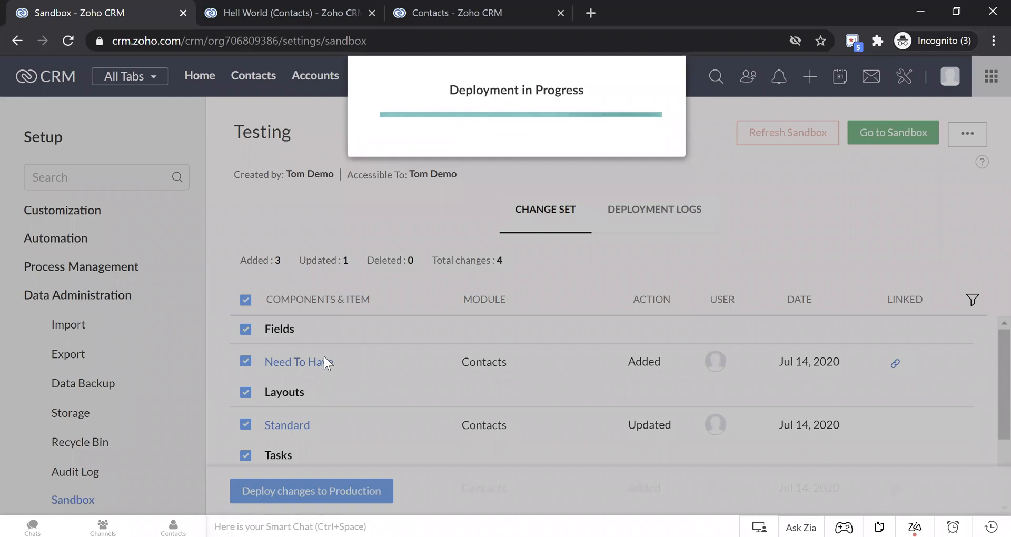